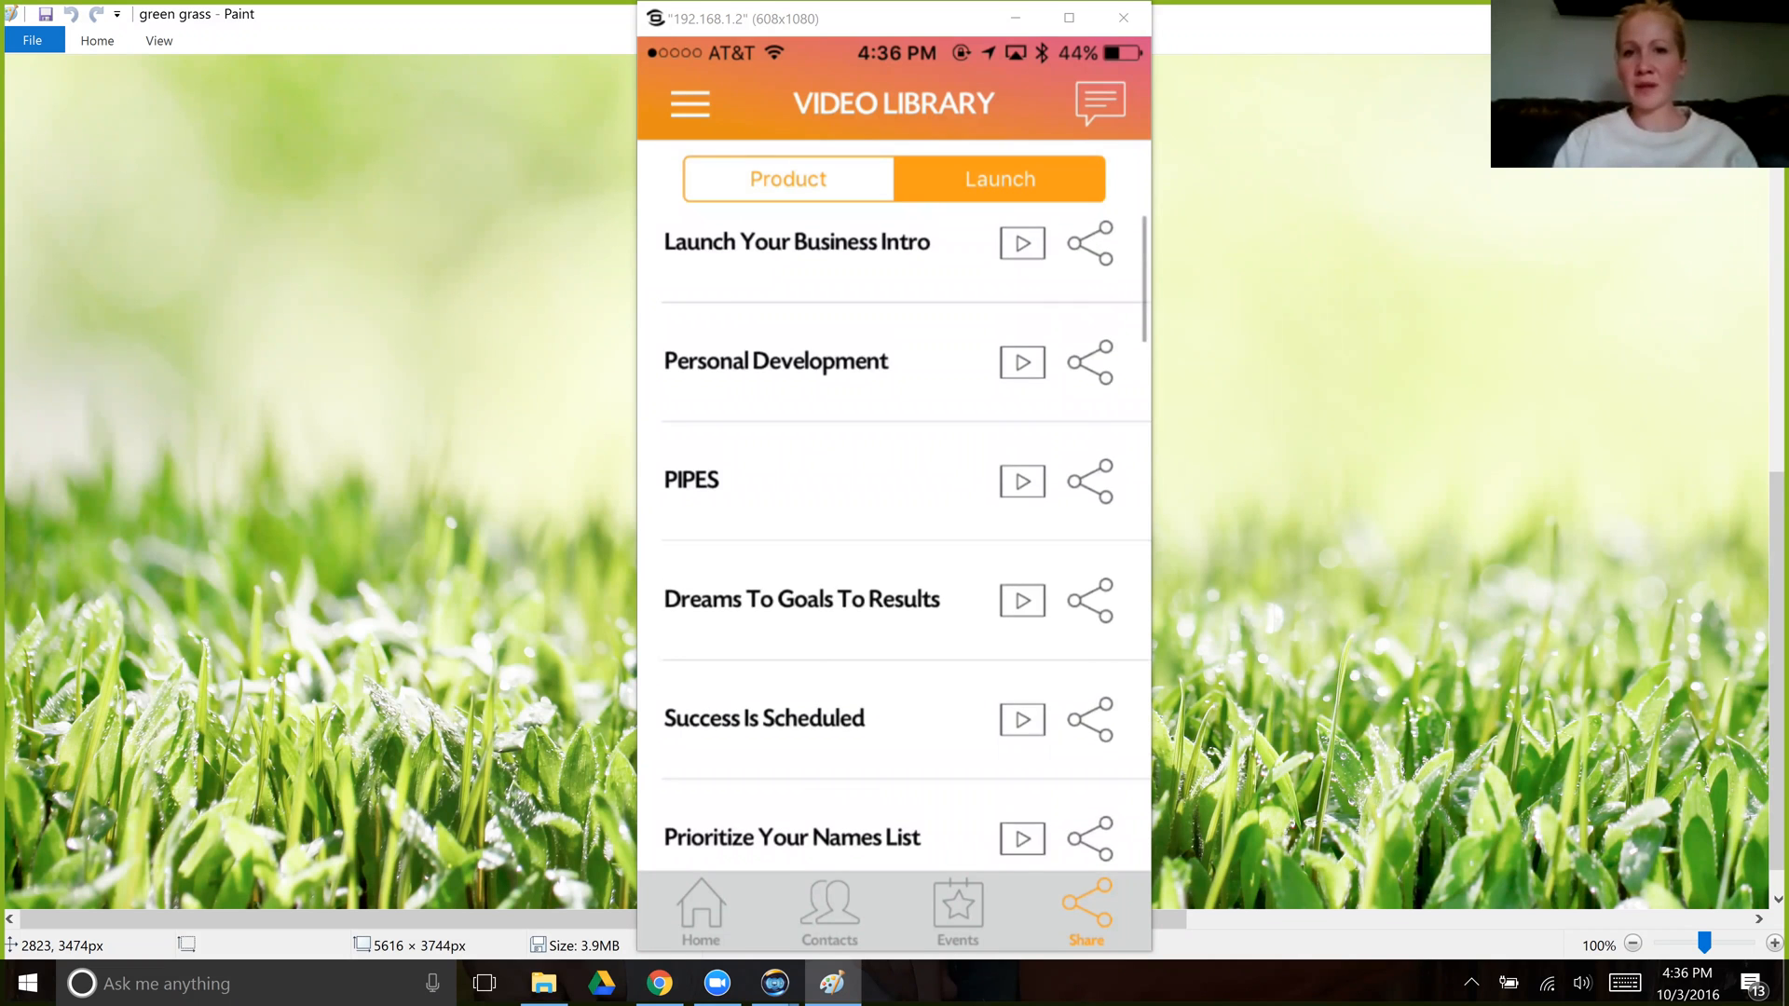
- Scroll the Launch and Product video lists, then view the TODAY contact activity feed
{"action": "scroll", "scroll_direction": "down", "scroll_amount": 3}
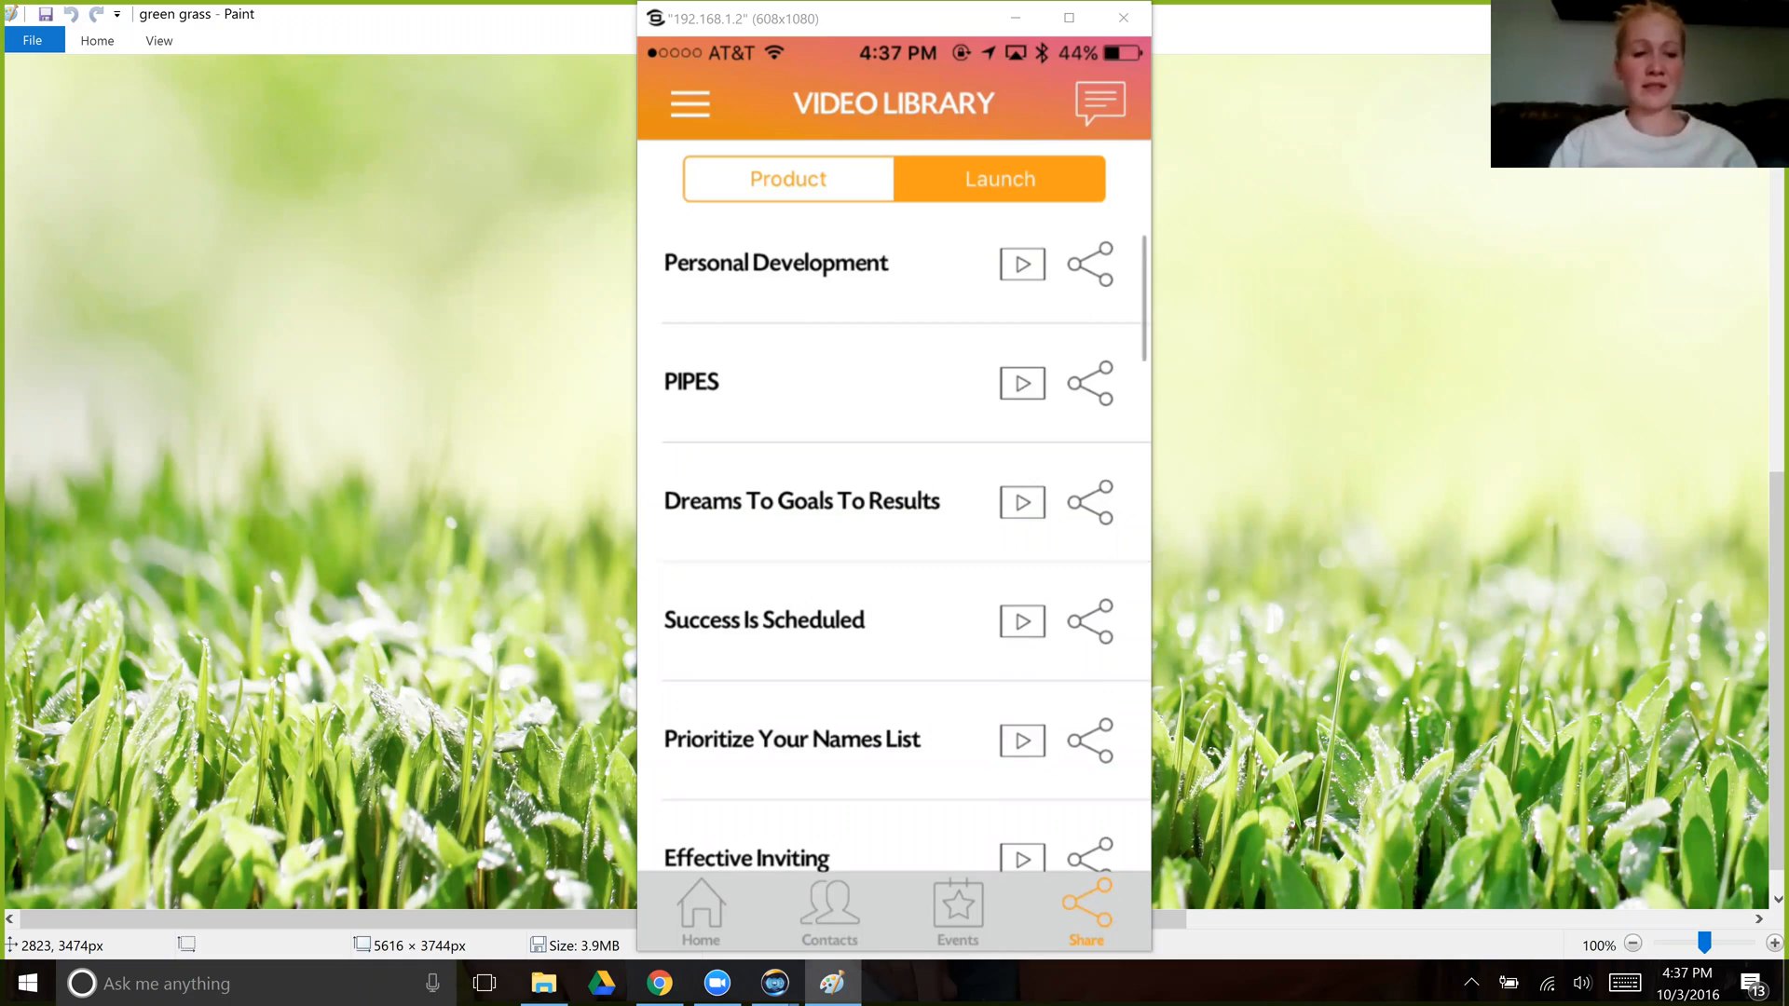
{"action": "left_click", "coordinate": [787, 179]}
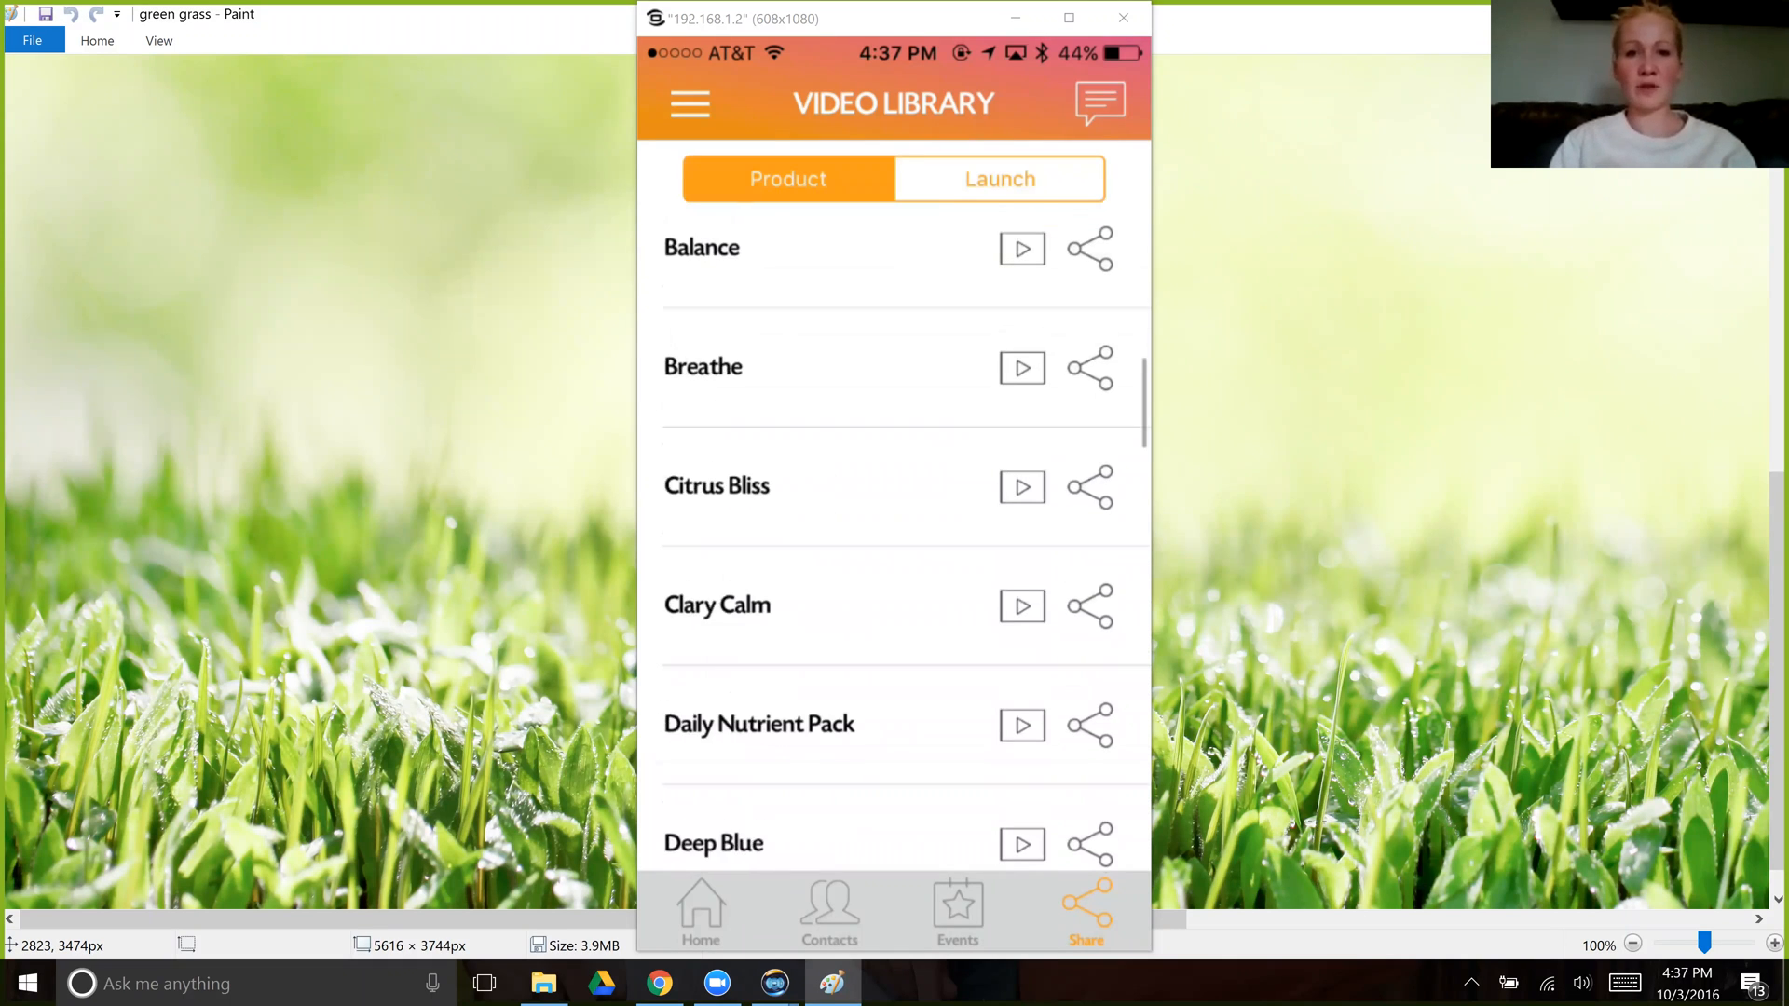
{"action": "scroll", "scroll_direction": "down", "scroll_amount": 3}
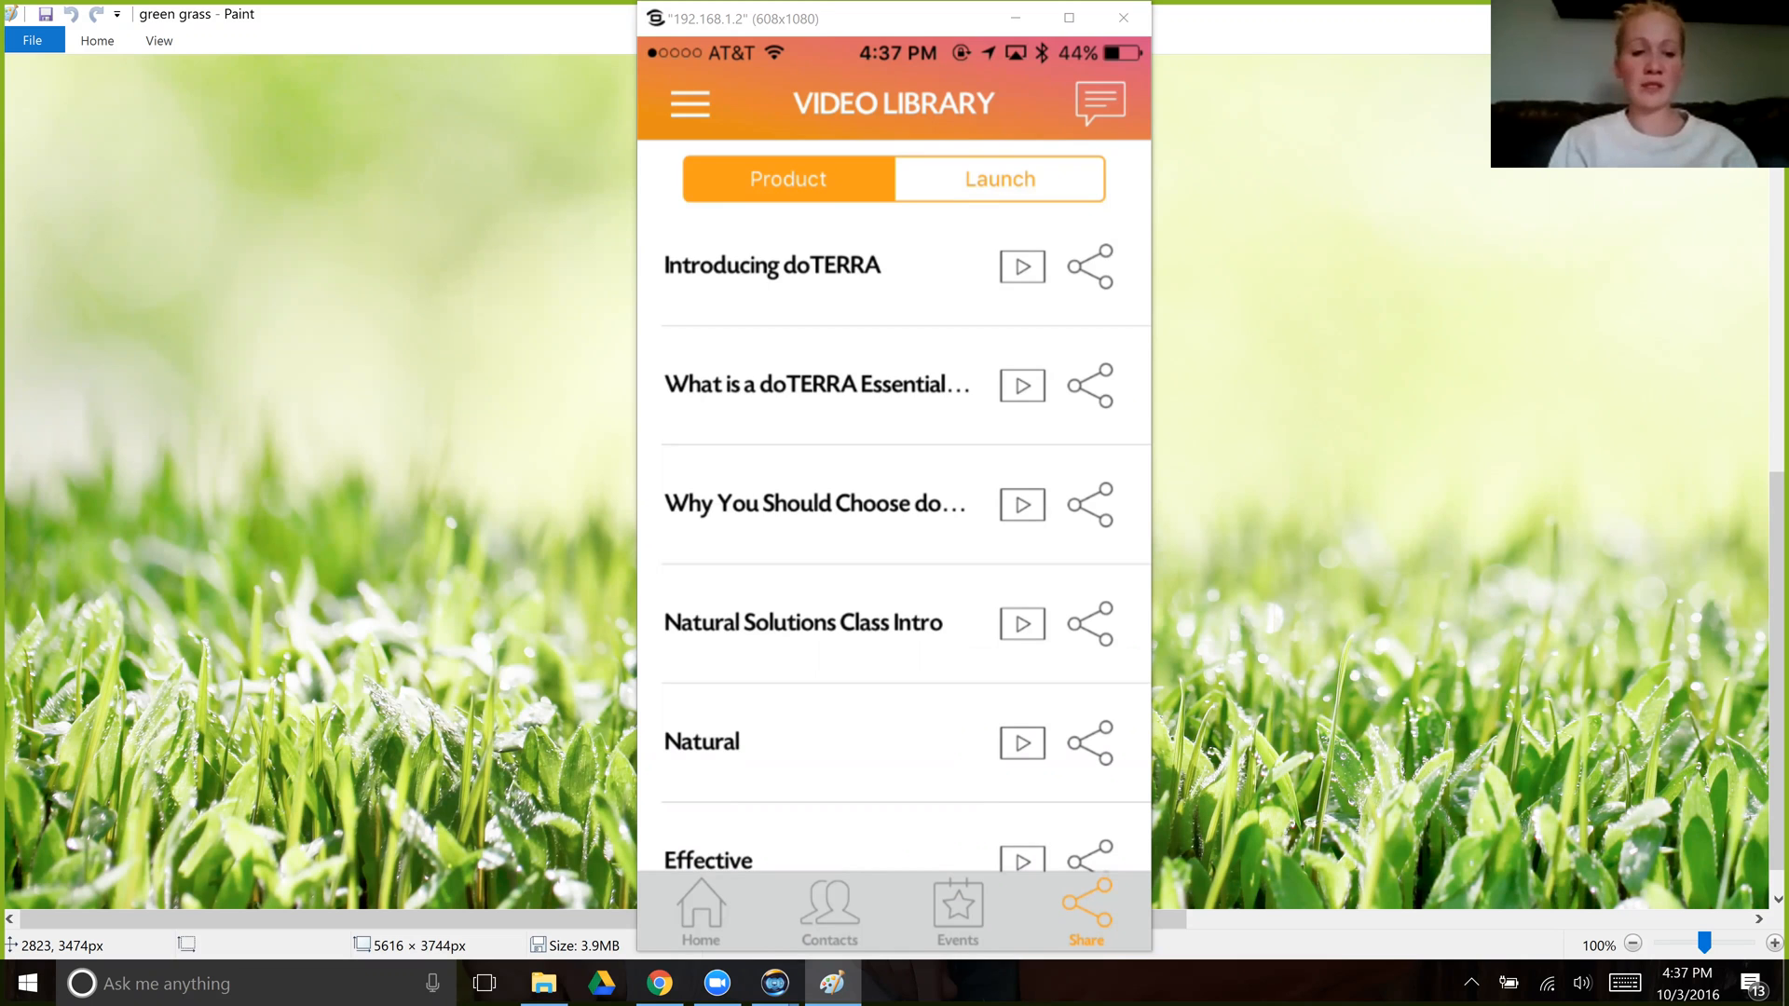
{"action": "left_click", "coordinate": [1088, 266]}
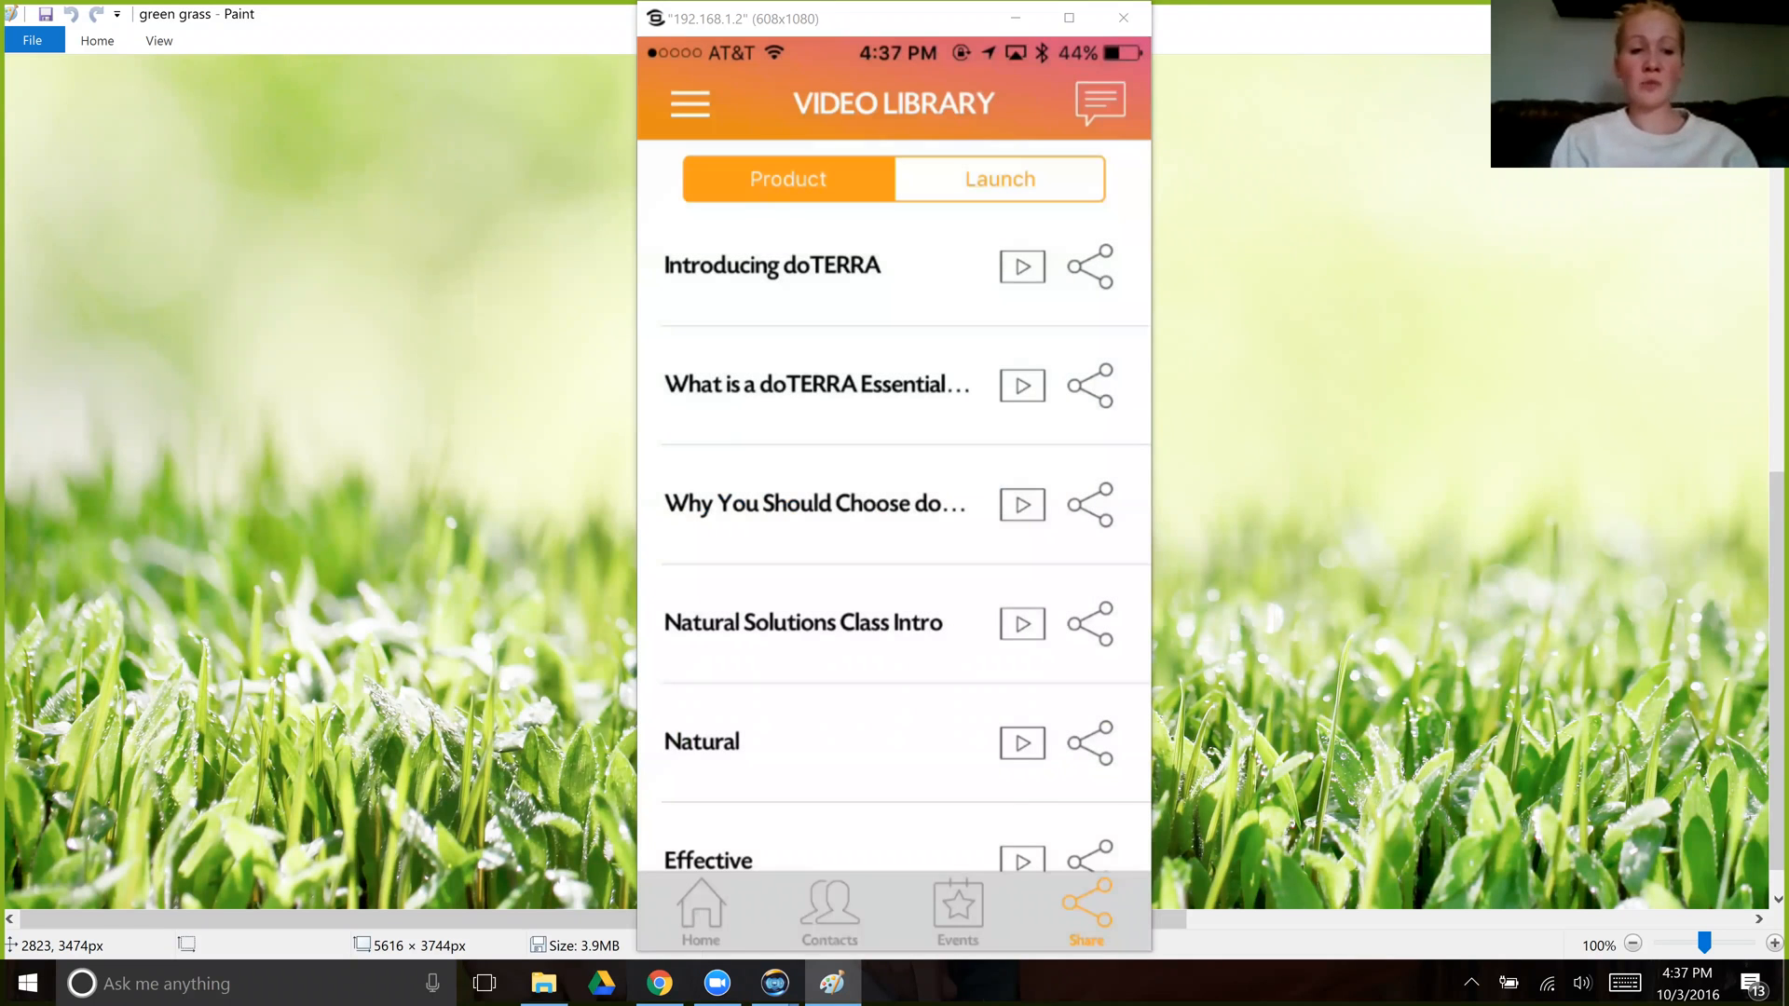
{"action": "left_click", "coordinate": [998, 179]}
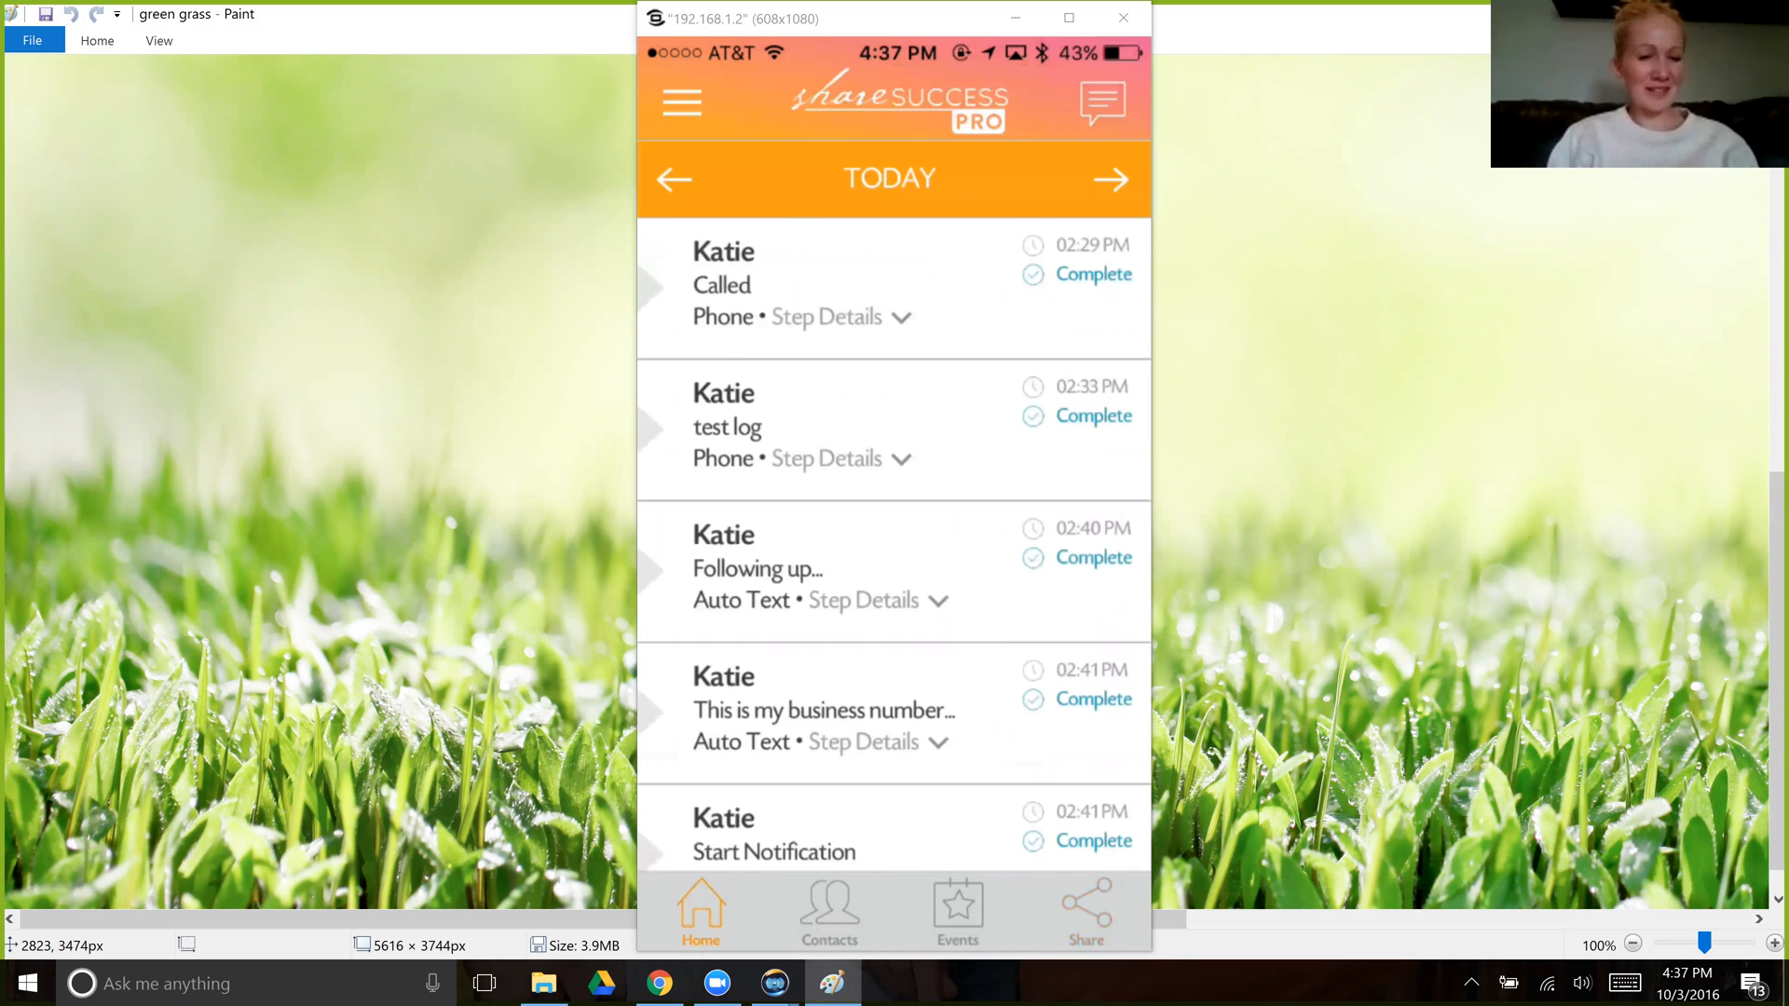
- Go to Contacts to begin a new contact
{"action": "left_click", "coordinate": [829, 913]}
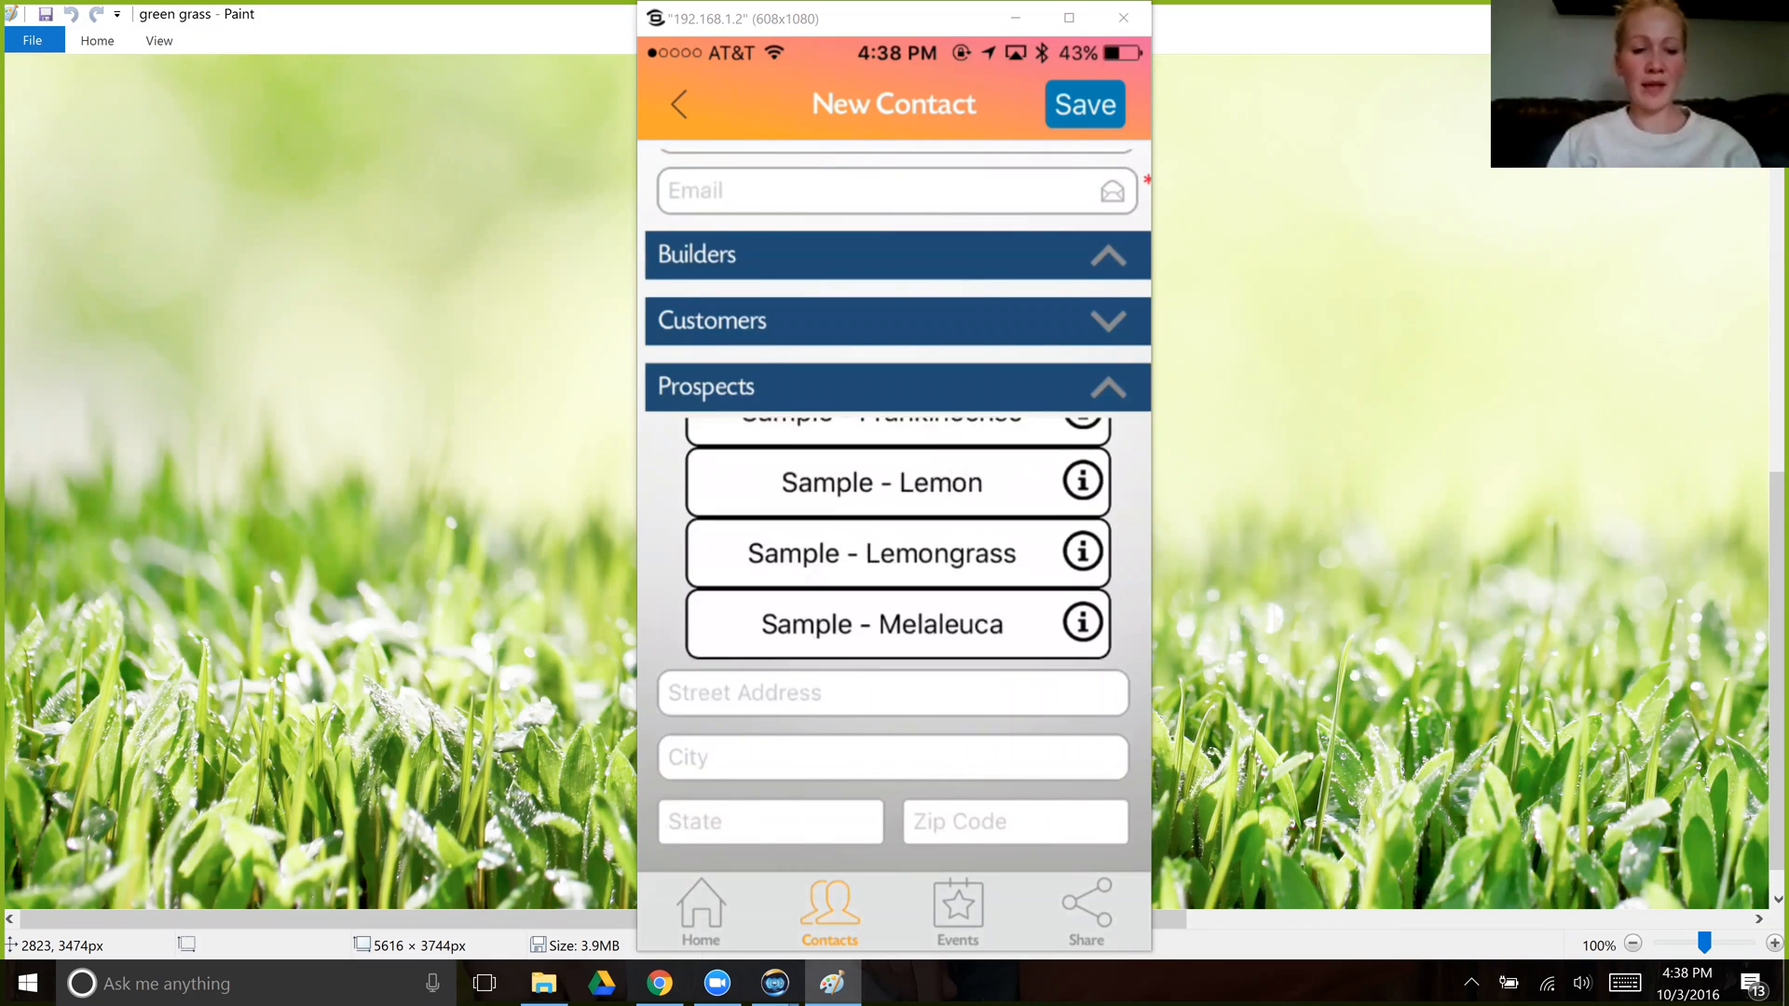
{"action": "left_click", "coordinate": [1081, 481]}
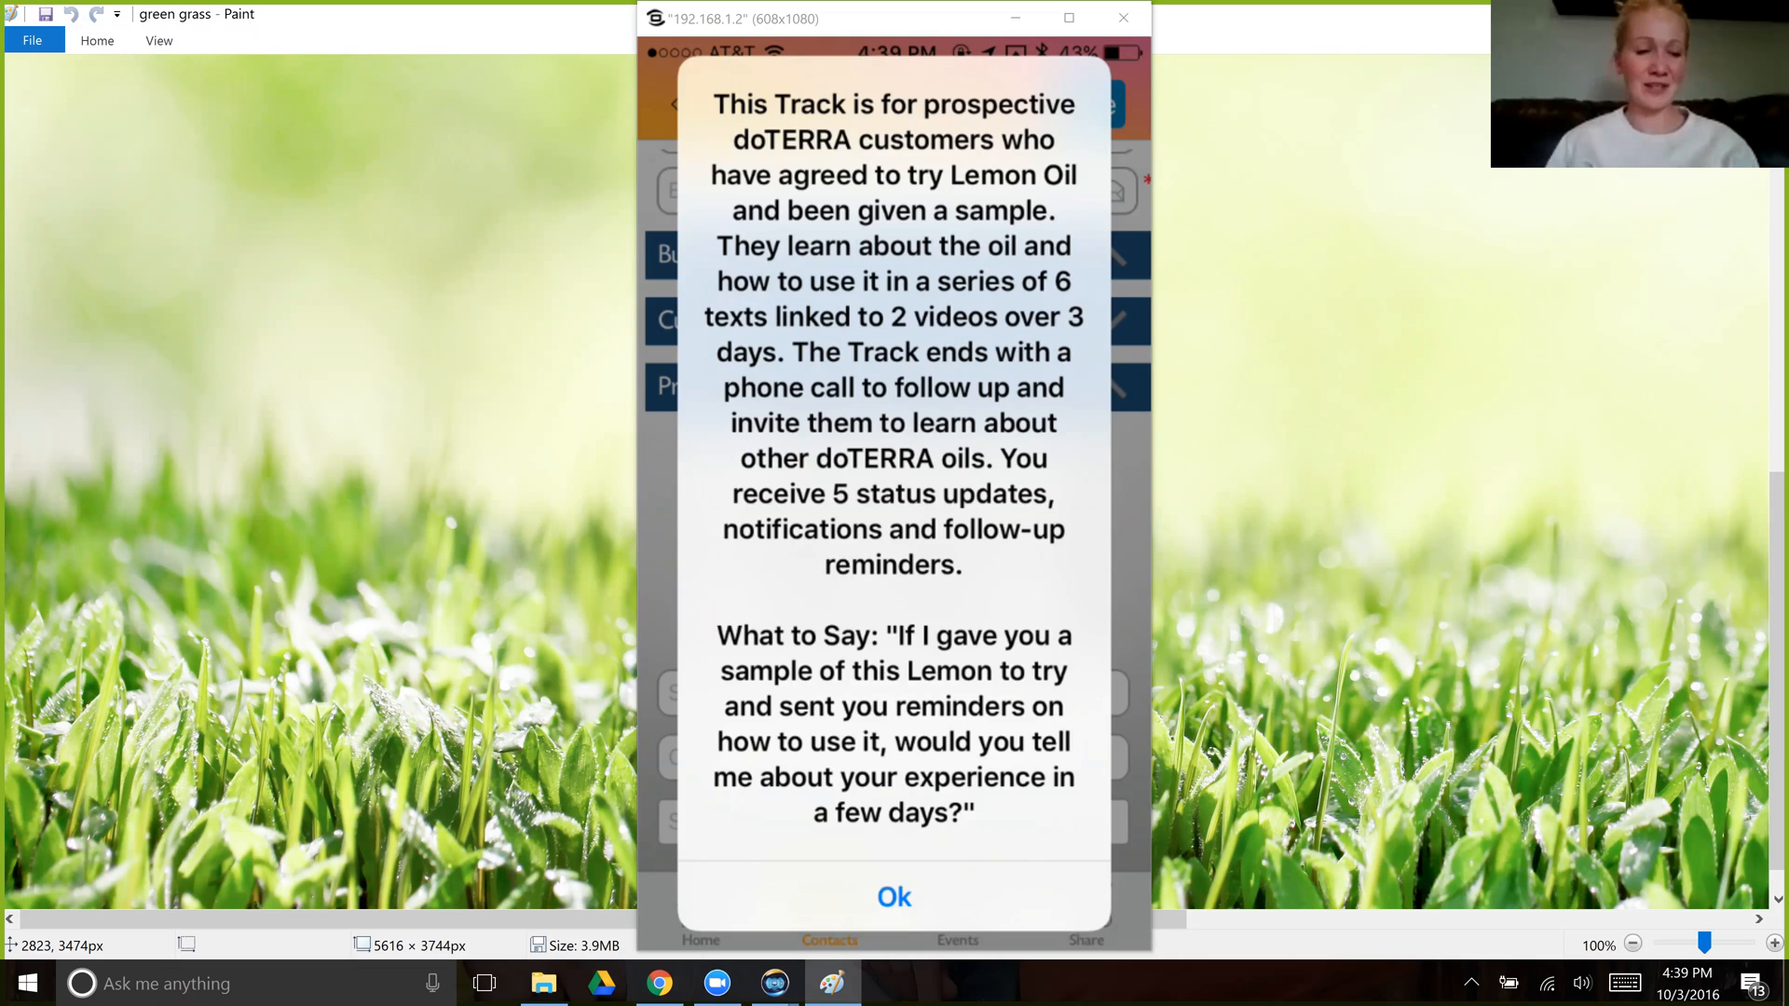
{"action": "left_click", "coordinate": [895, 896]}
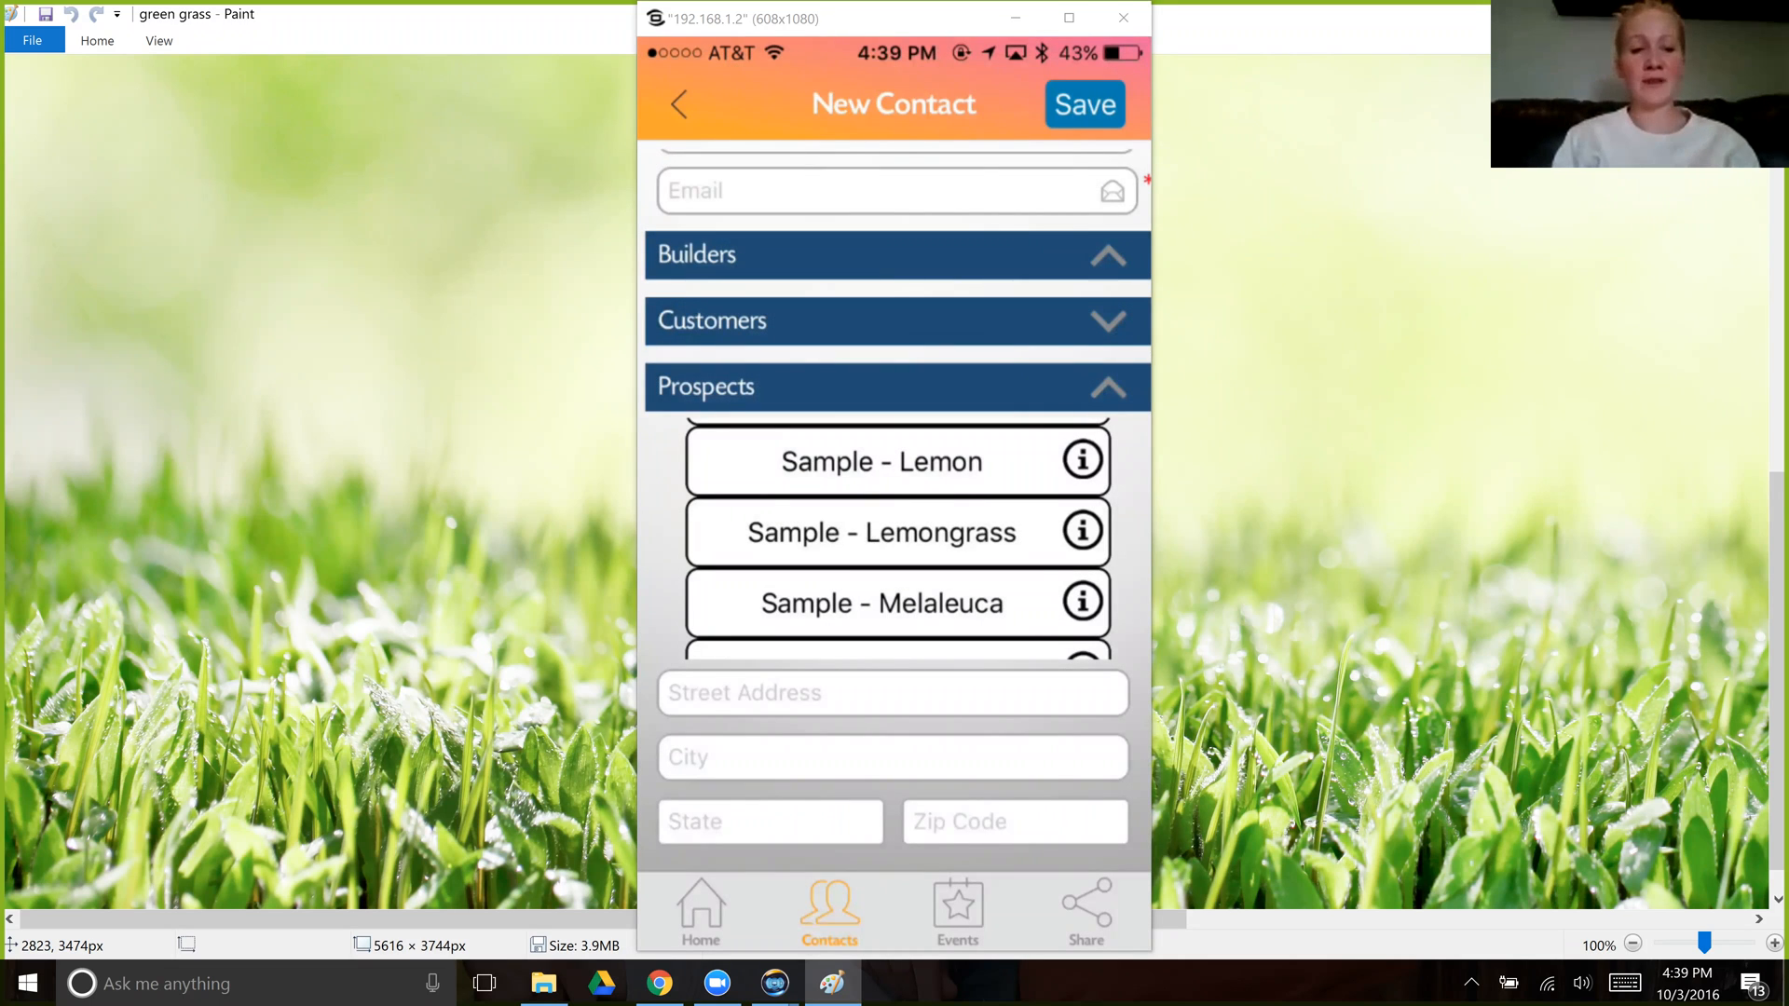
- Leave the New Contact form to reach an existing contact's options
{"action": "left_click", "coordinate": [677, 103]}
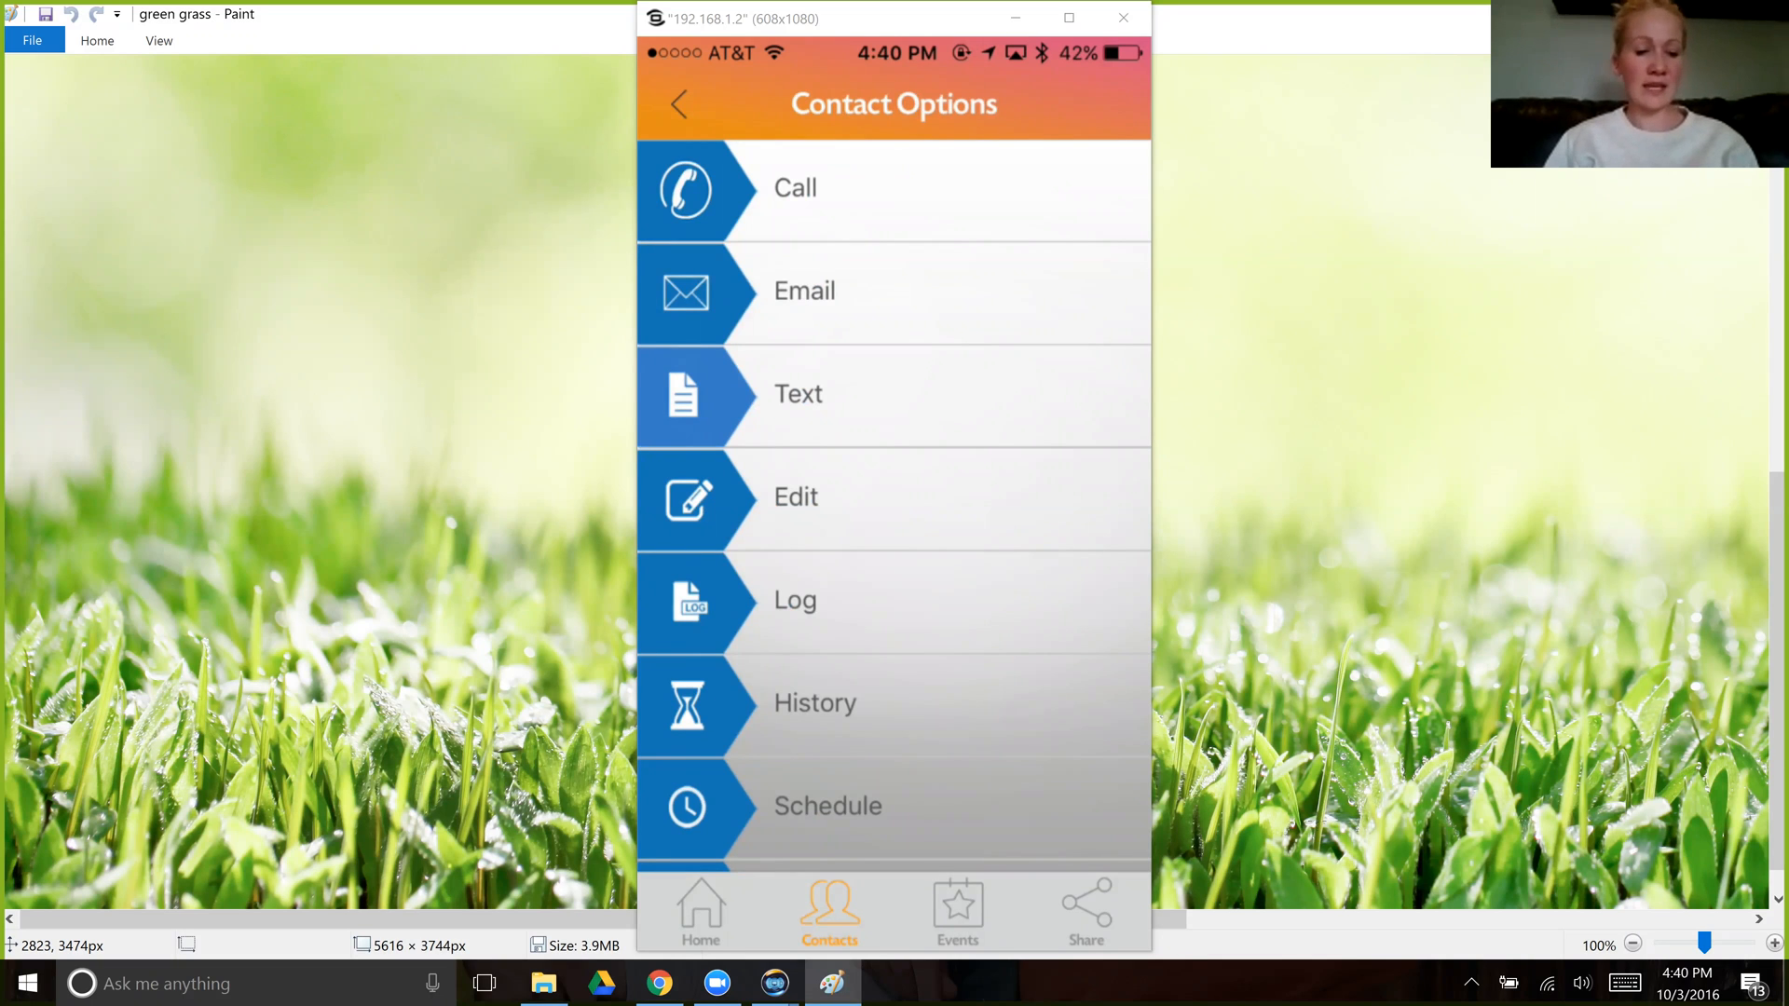
- Scroll through Test Live Customer's scheduled emails, texts and notifications, then return to Contact Options
{"action": "left_click", "coordinate": [827, 805]}
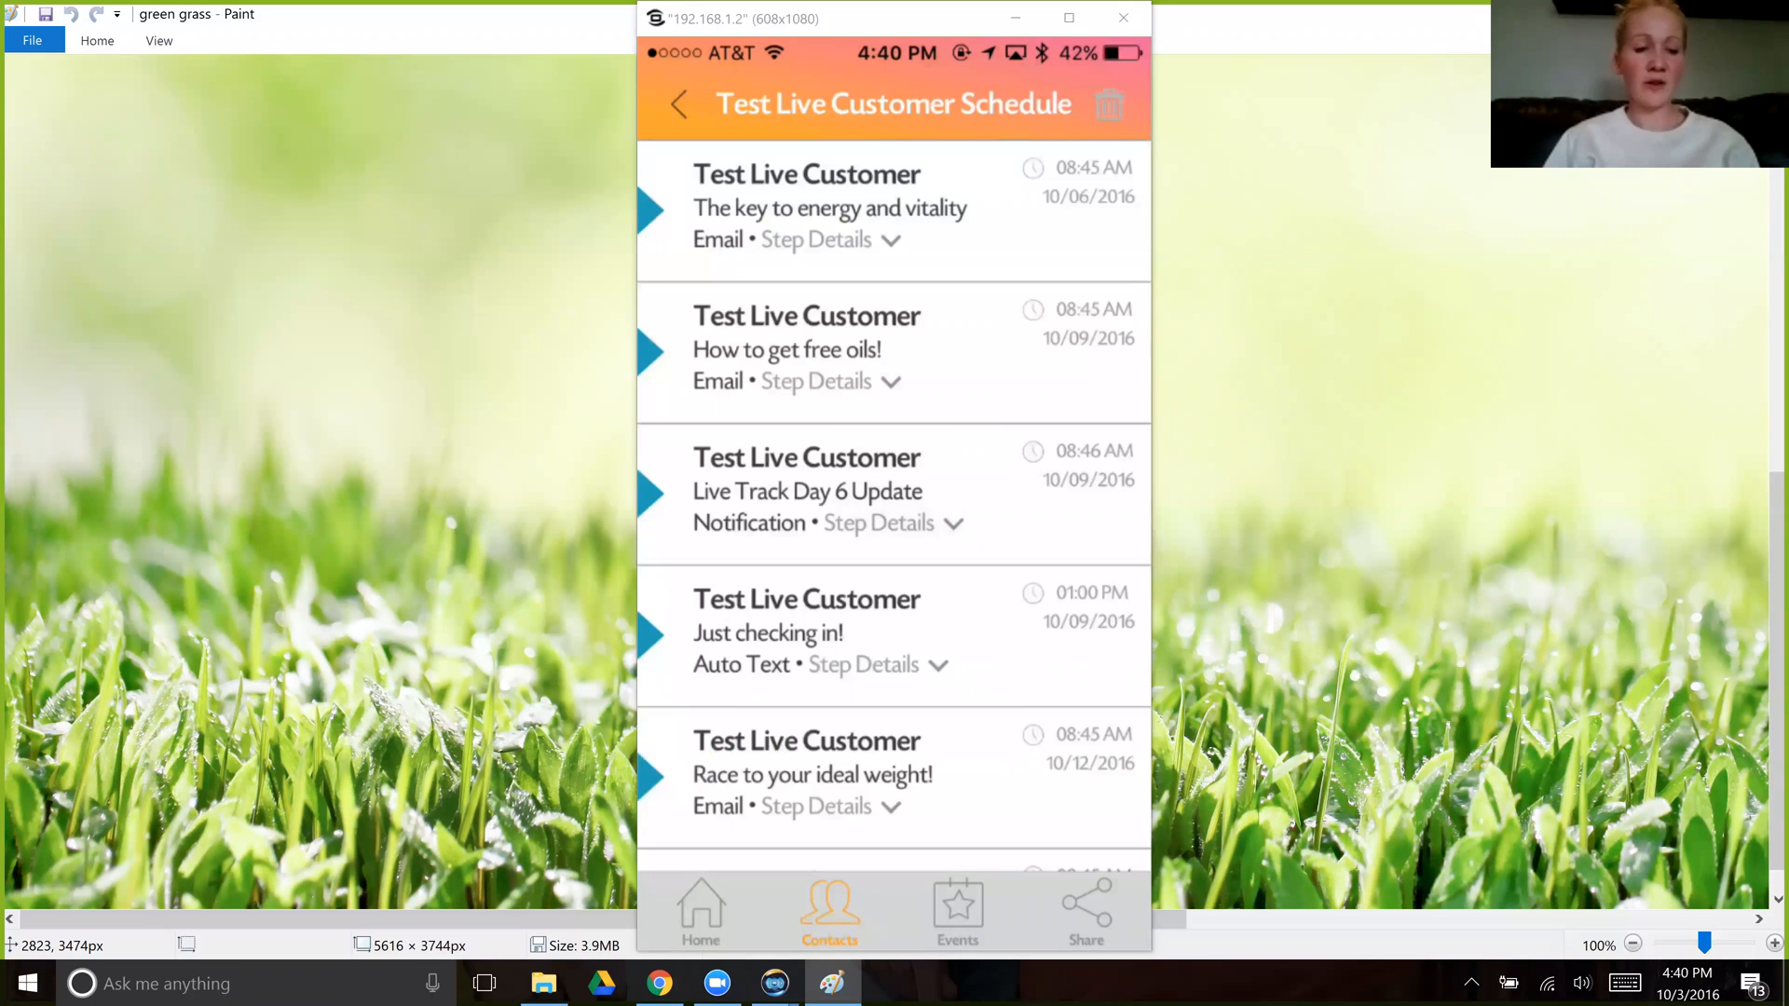
{"action": "scroll", "scroll_direction": "down", "scroll_amount": 3}
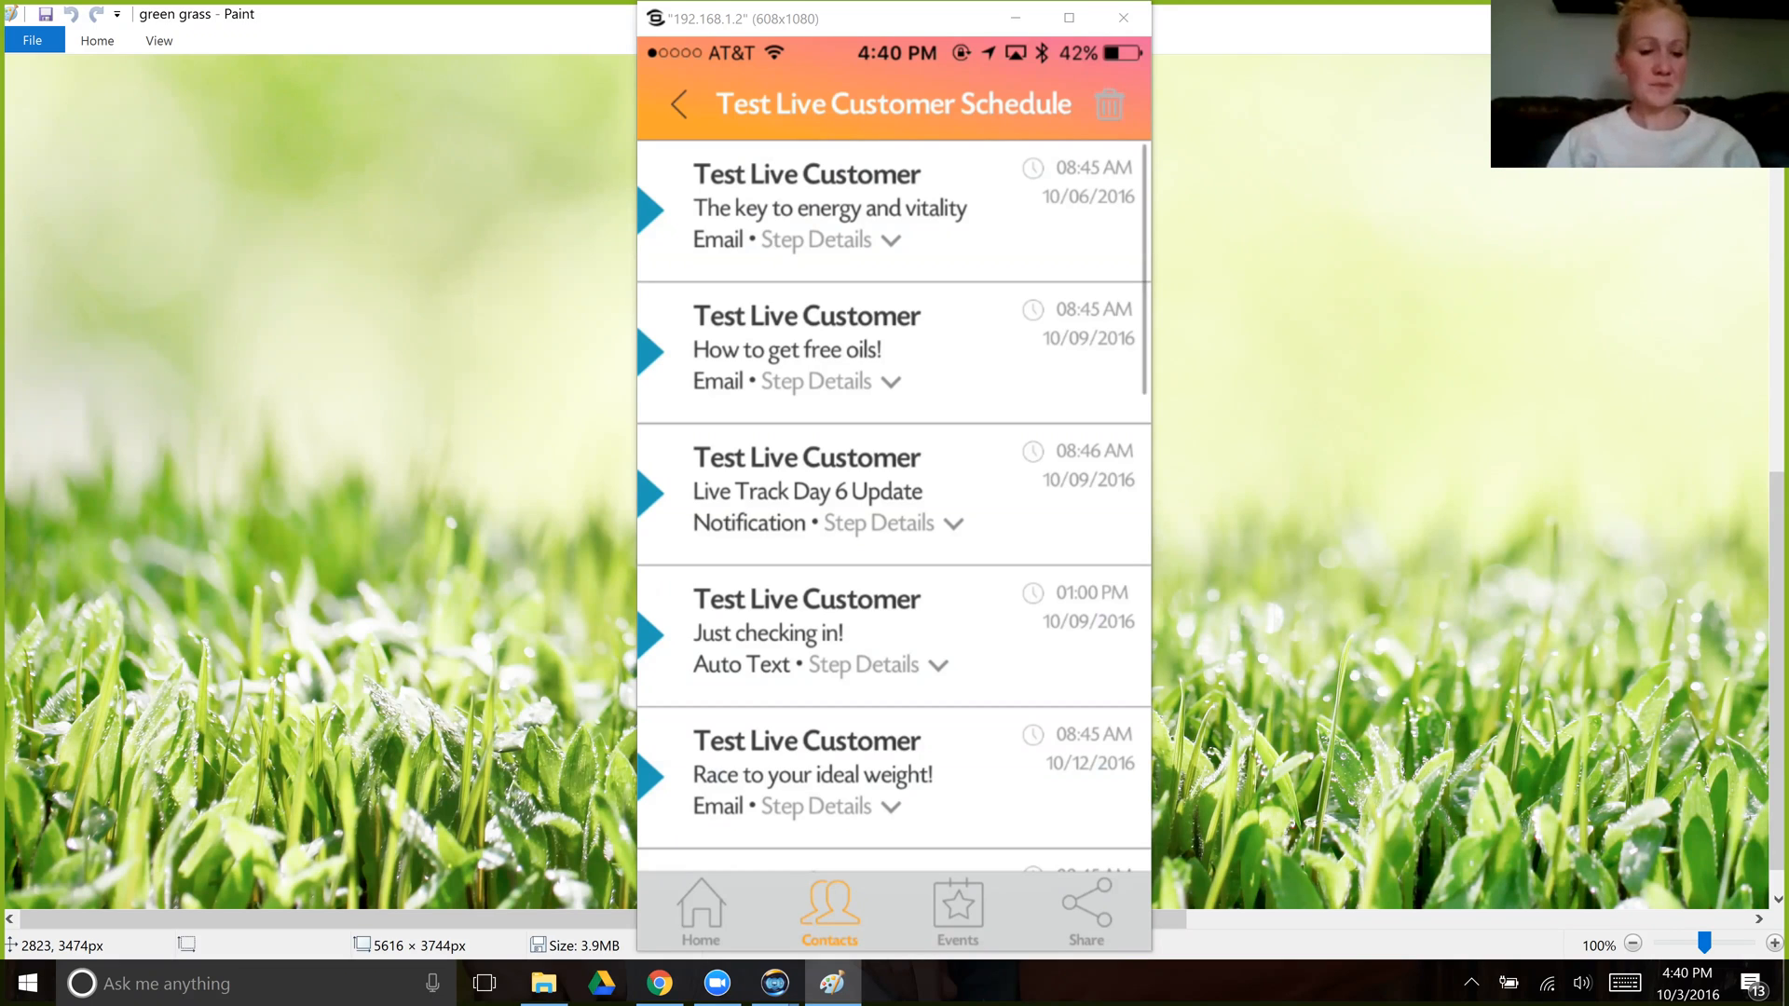
{"action": "scroll", "scroll_direction": "down", "scroll_amount": 3}
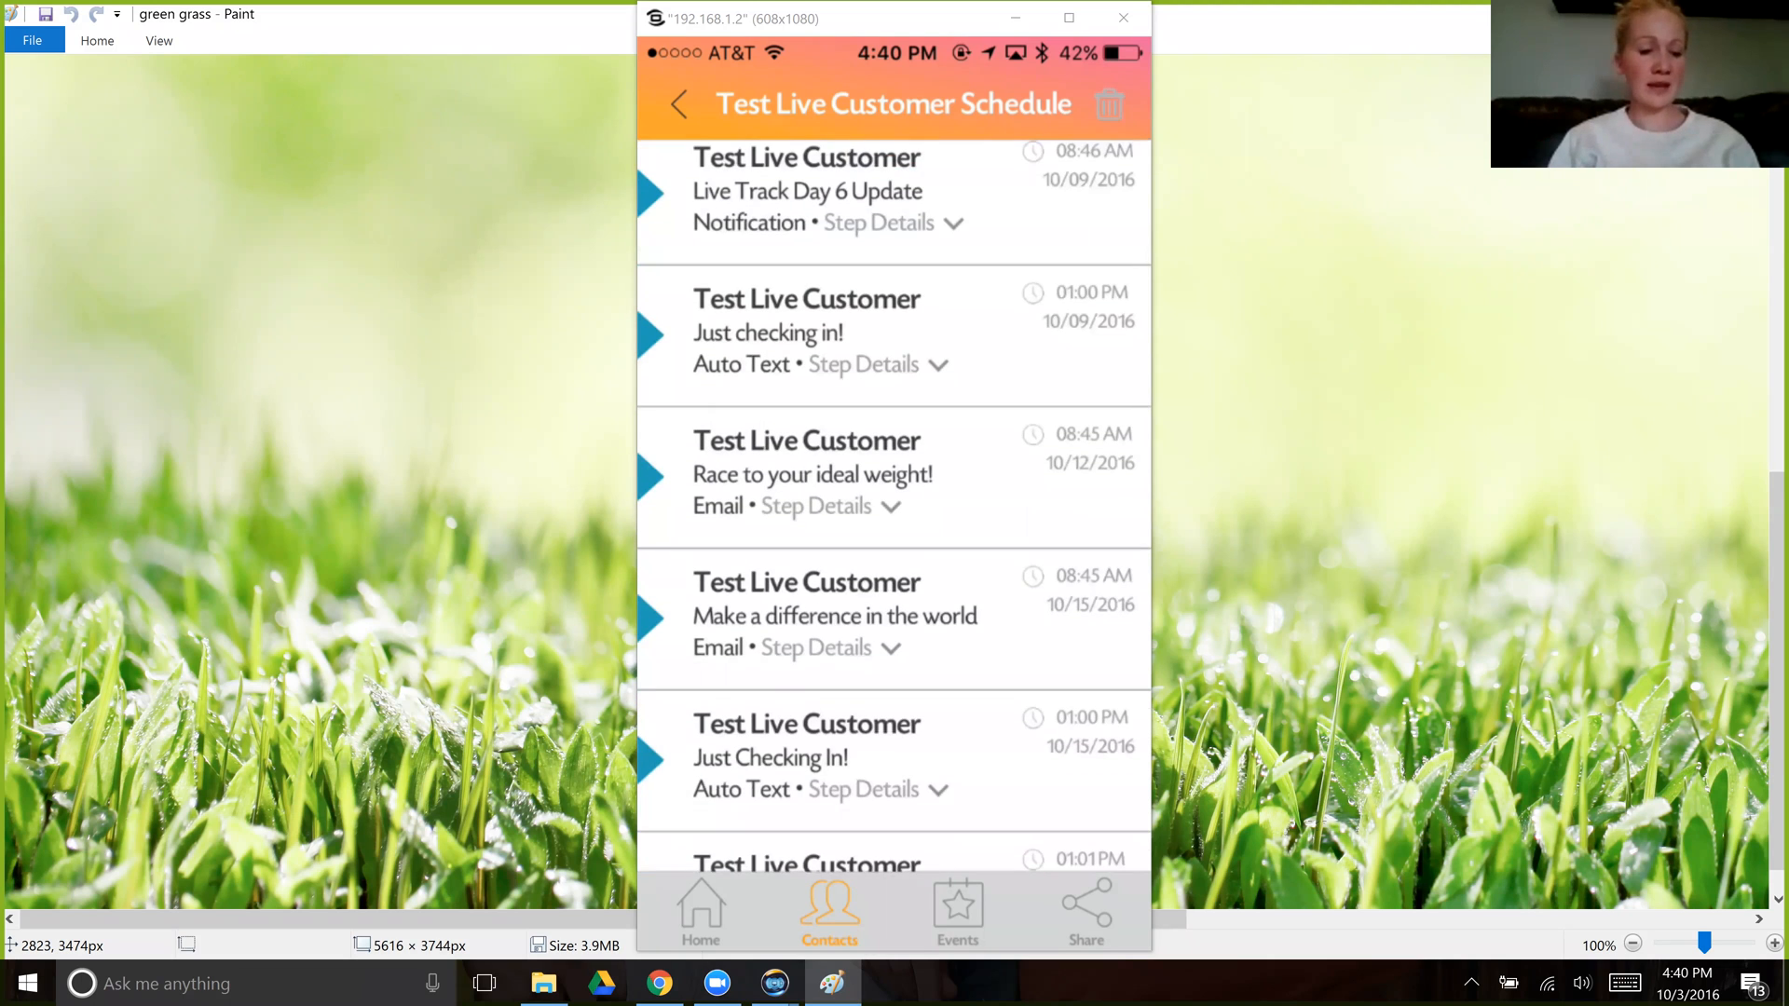
{"action": "scroll", "scroll_direction": "down", "scroll_amount": 3}
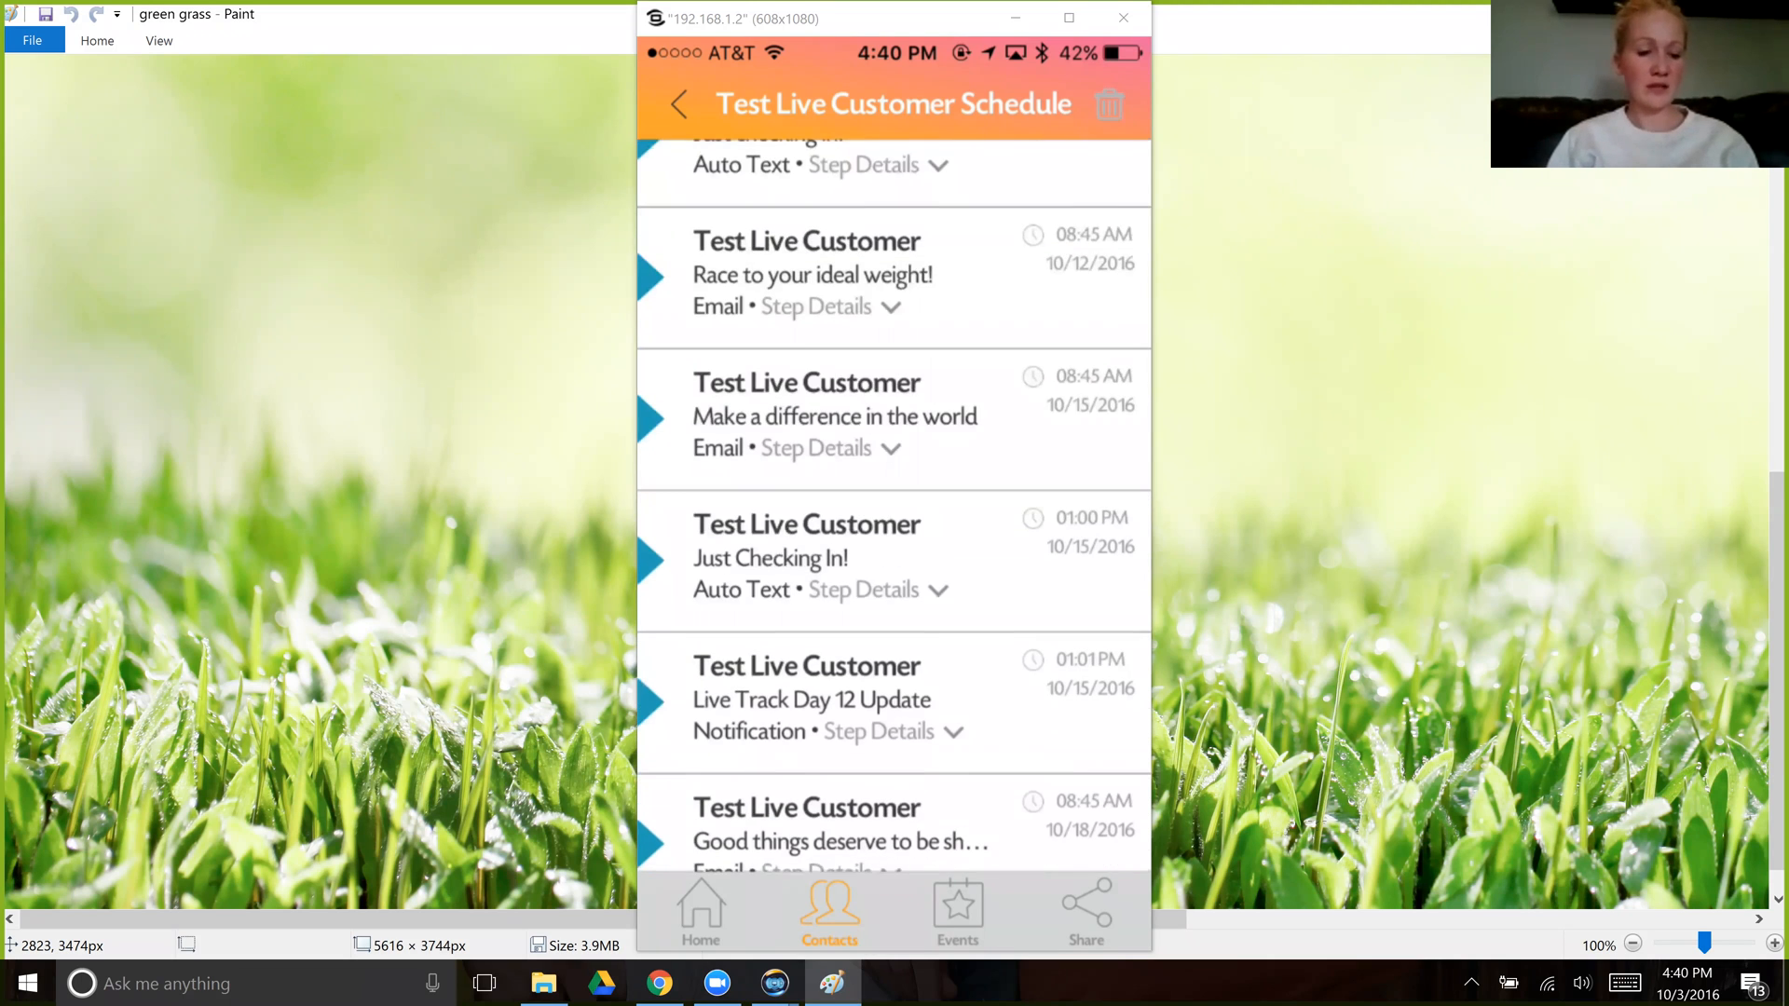
{"action": "scroll", "scroll_direction": "down", "scroll_amount": 3}
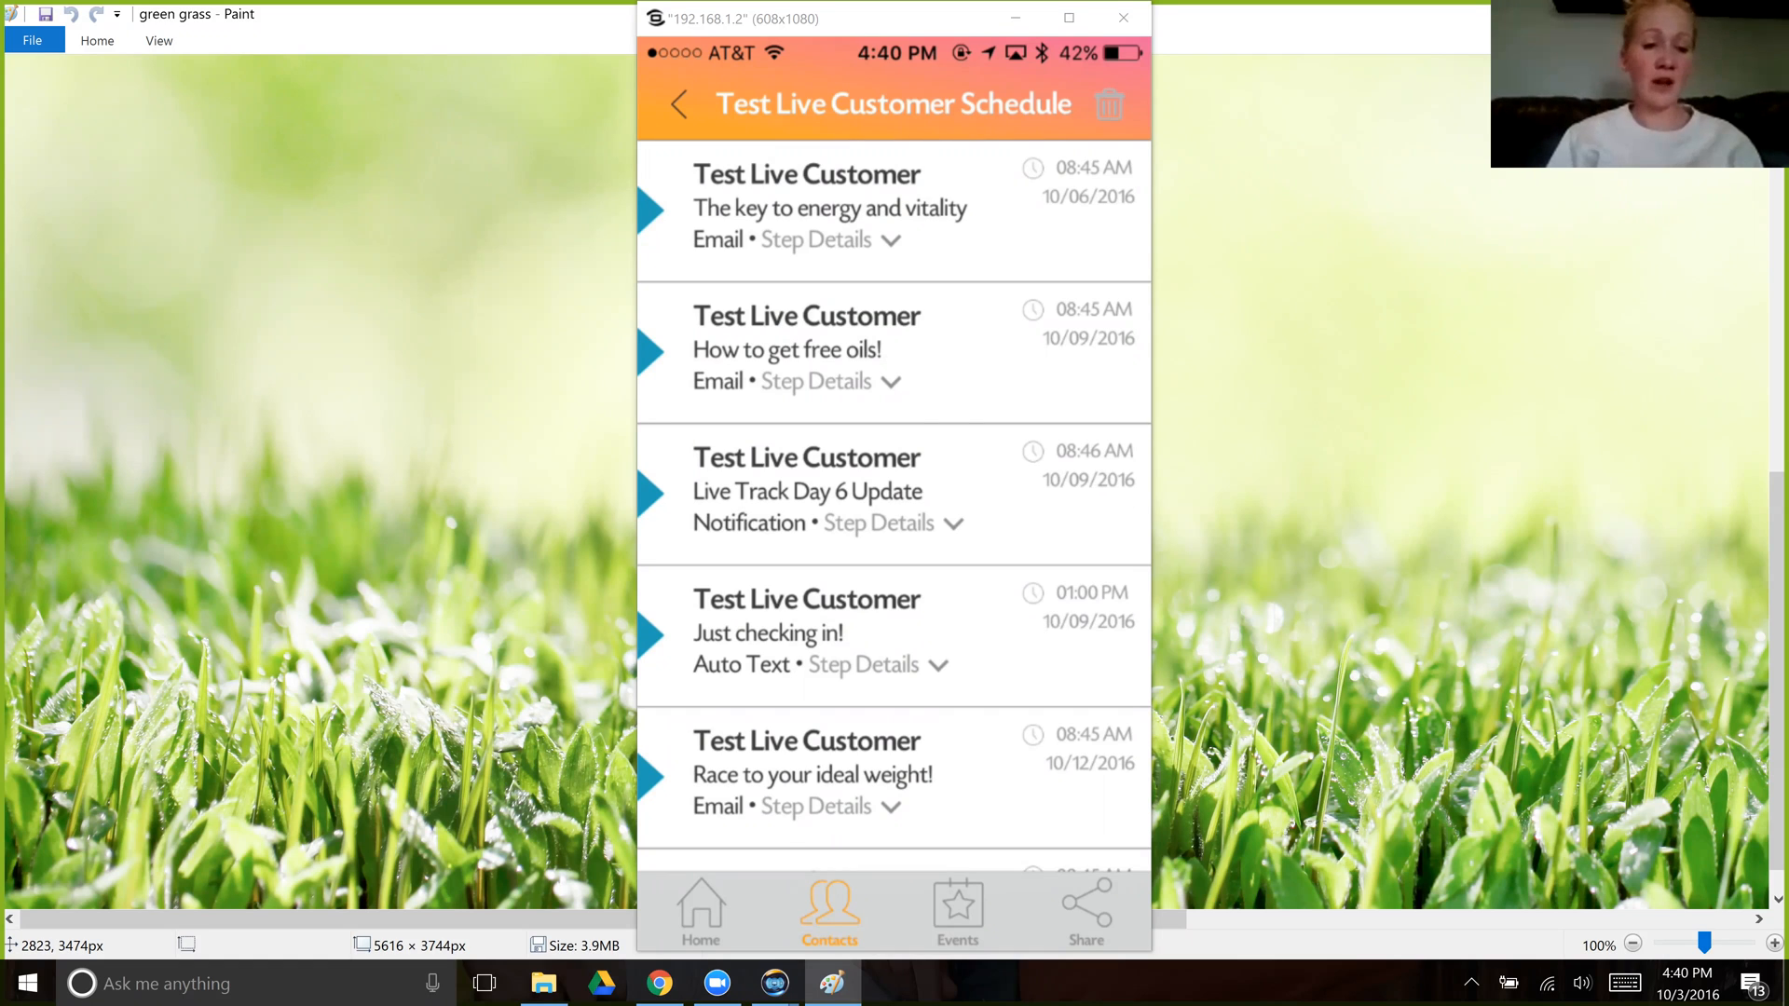
{"action": "left_click", "coordinate": [834, 239]}
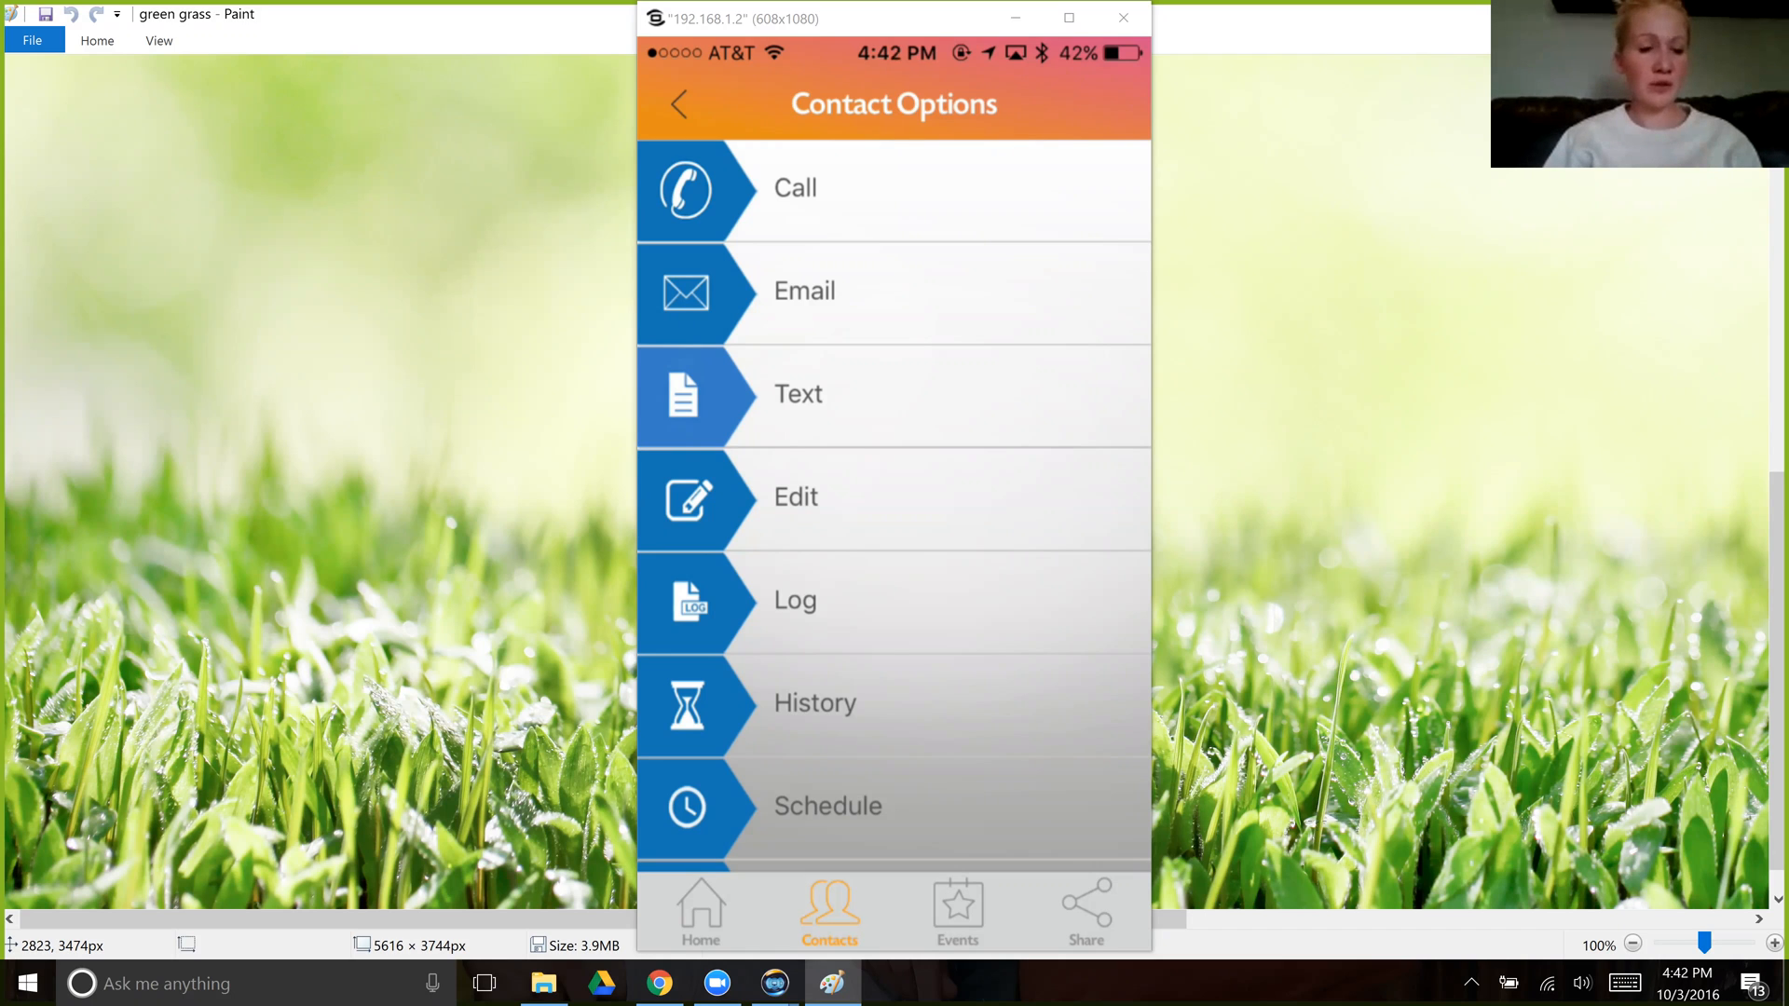
{"action": "left_click", "coordinate": [678, 104]}
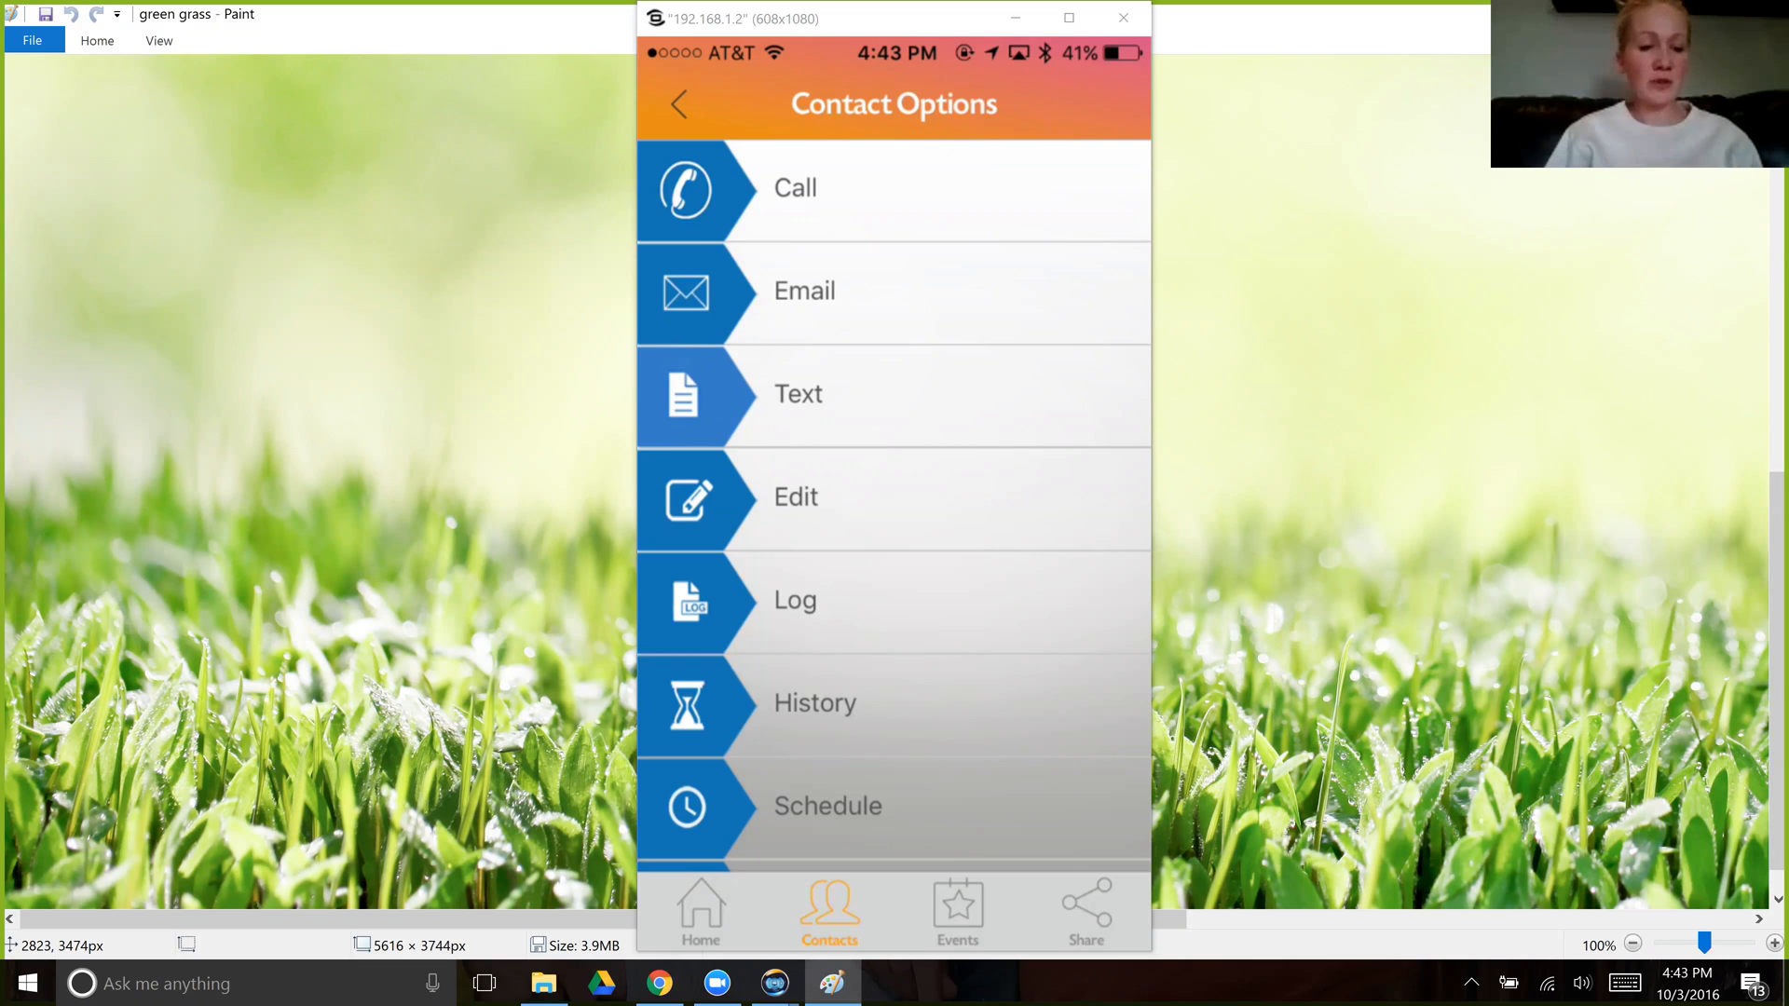
- Start a phone log dated 10/03/2016 at 16:43, then go to the home feed
{"action": "left_click", "coordinate": [795, 600]}
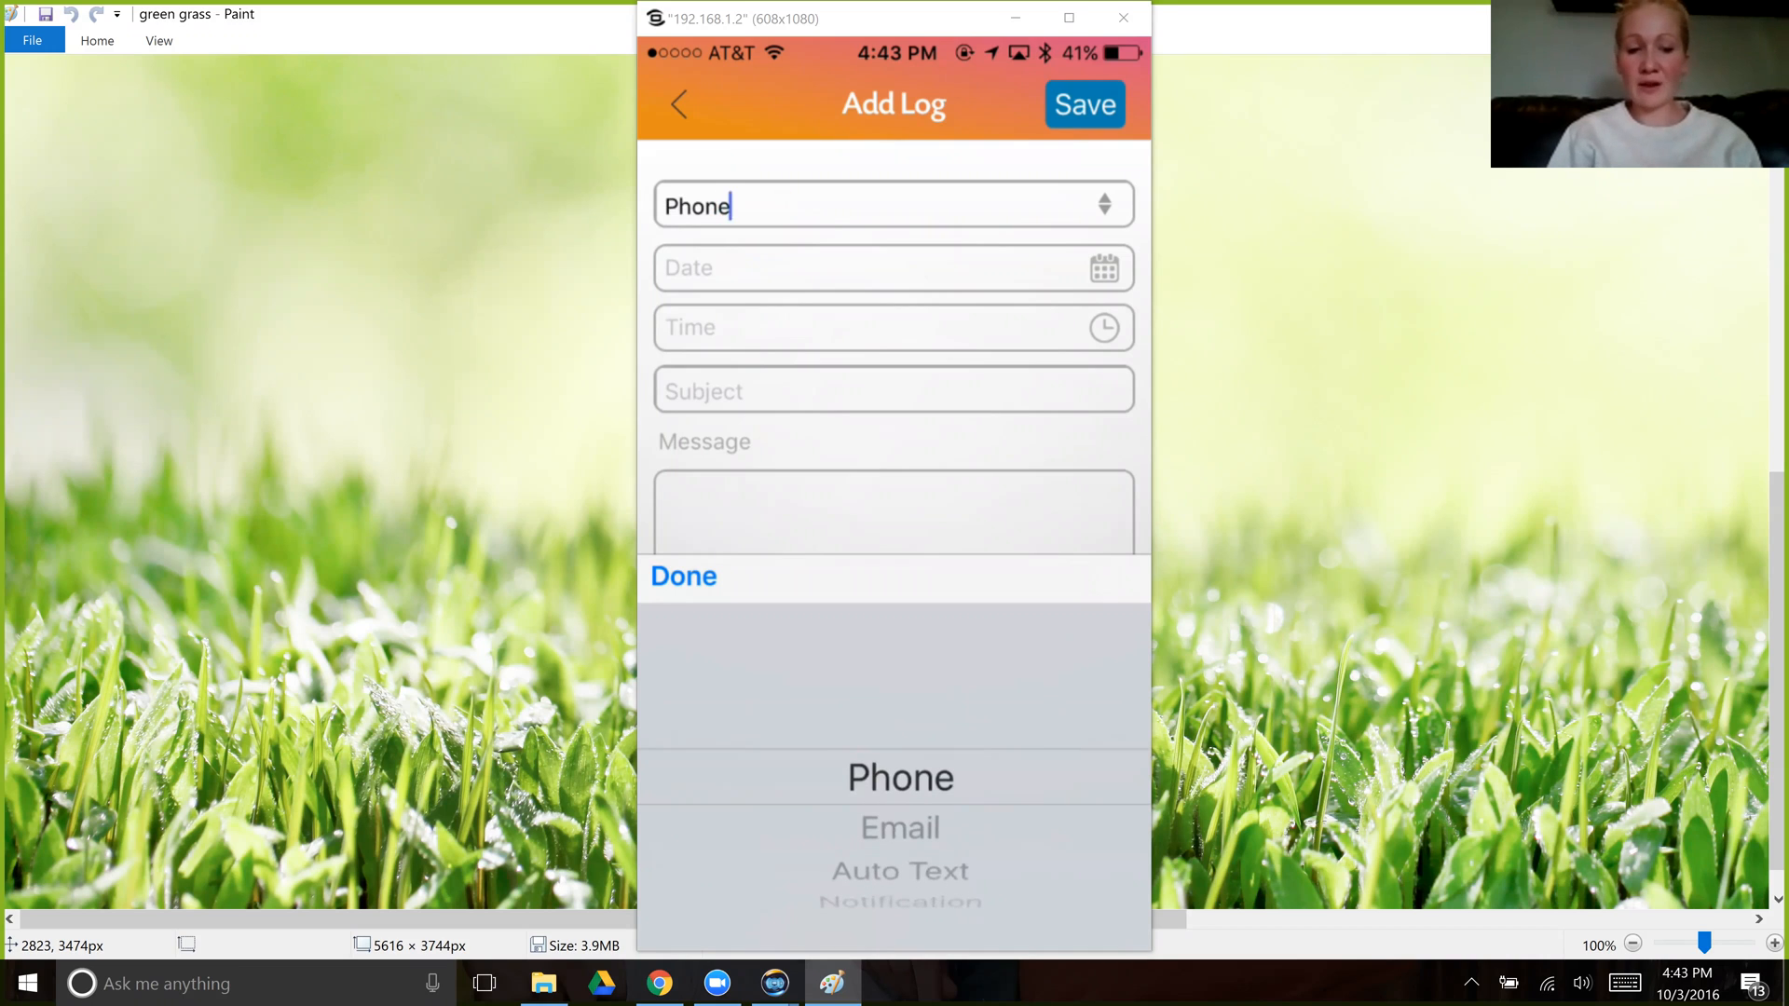
{"action": "left_click", "coordinate": [892, 268]}
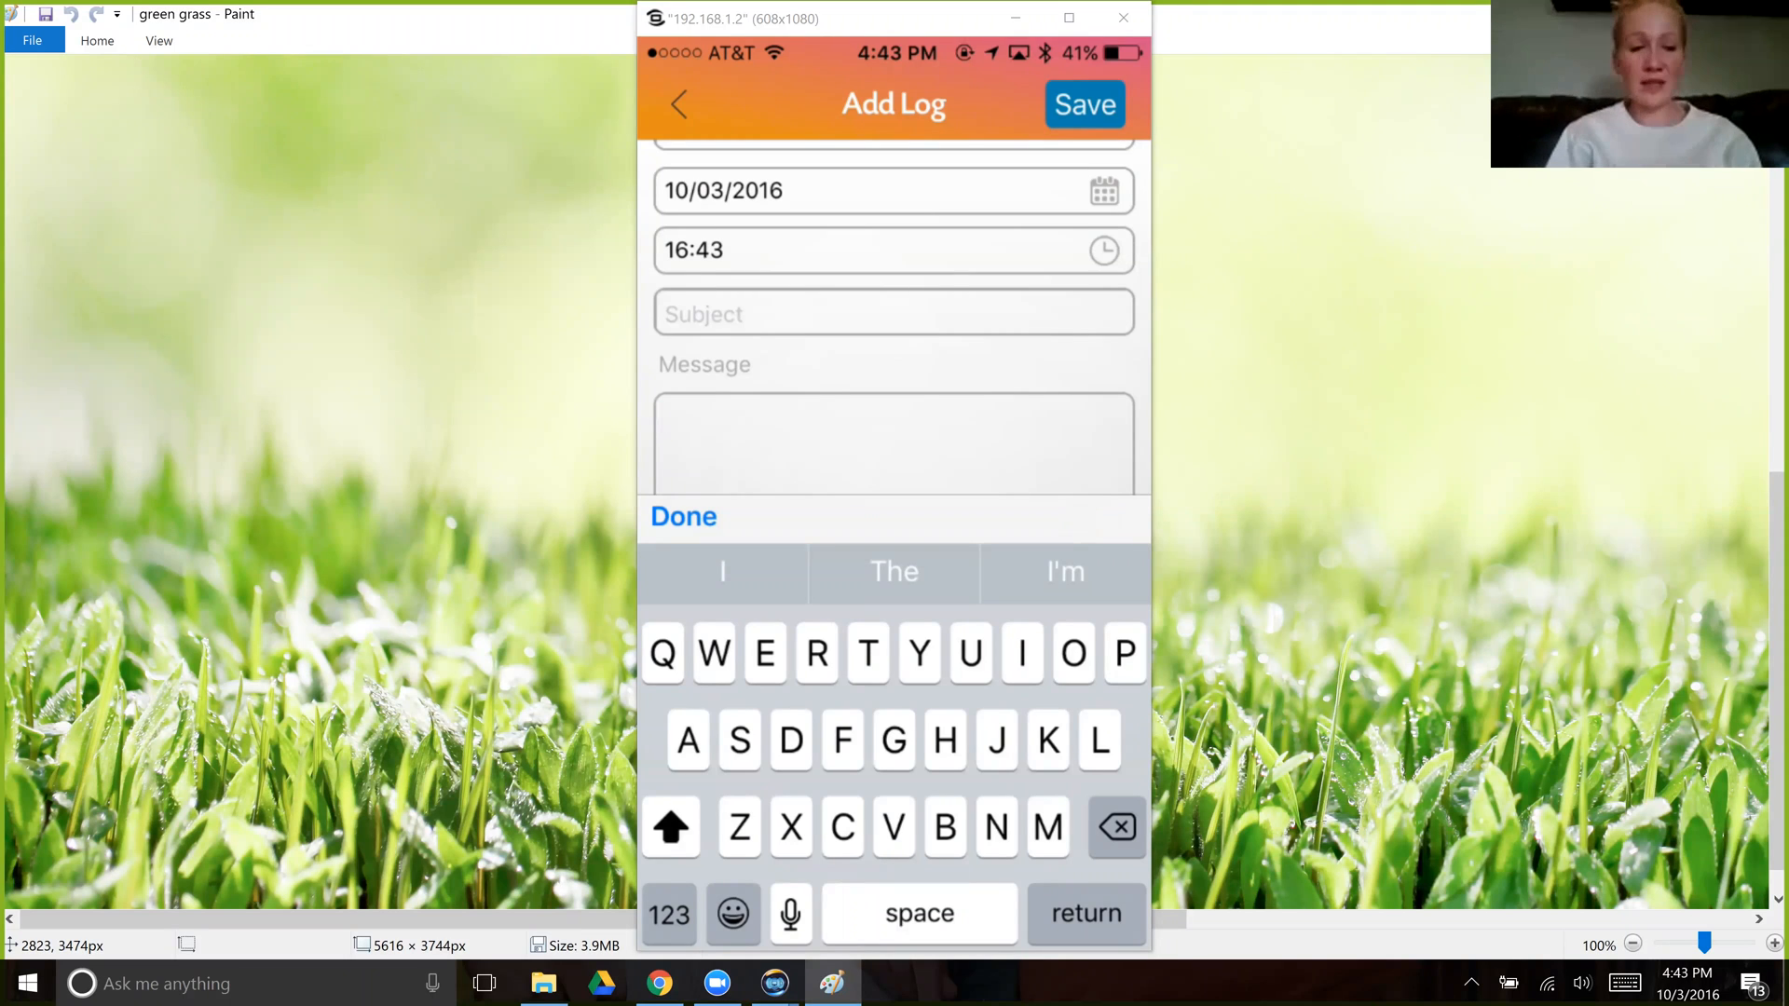
{"action": "left_click", "coordinate": [677, 103]}
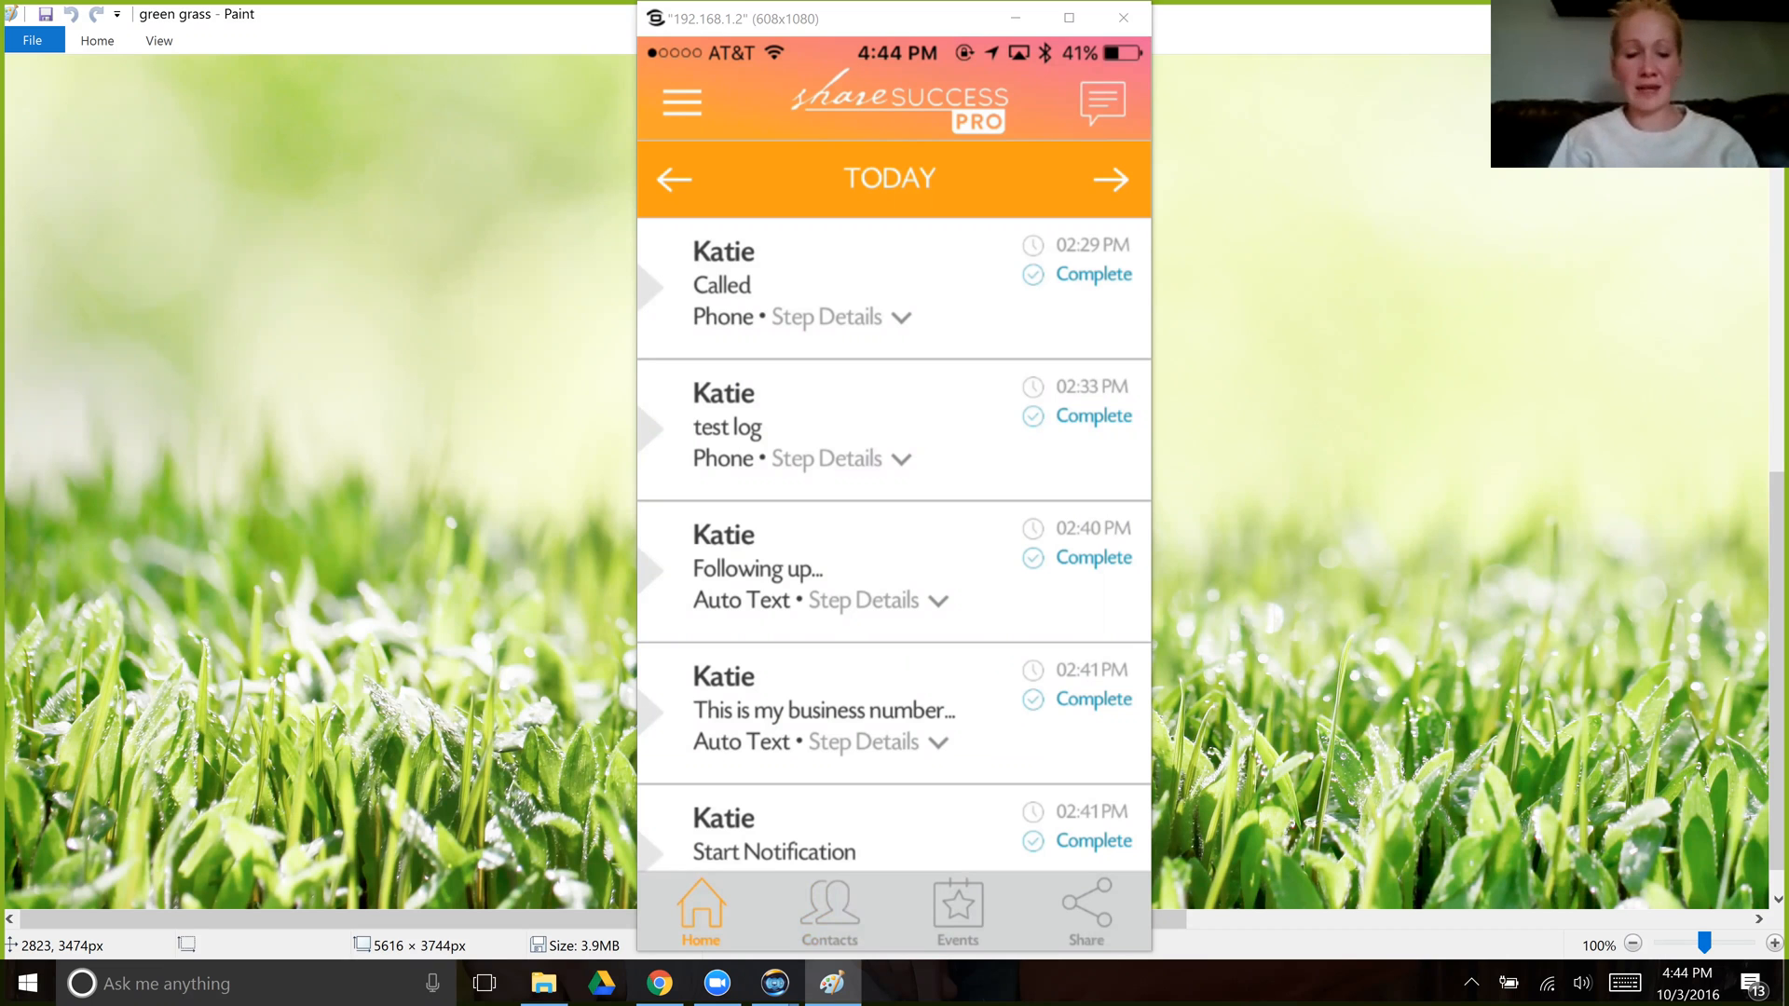
- Step the feed to October 04, 2016, then view Past Due with 0 texts and 0 calls
{"action": "scroll", "scroll_direction": "down", "scroll_amount": 3}
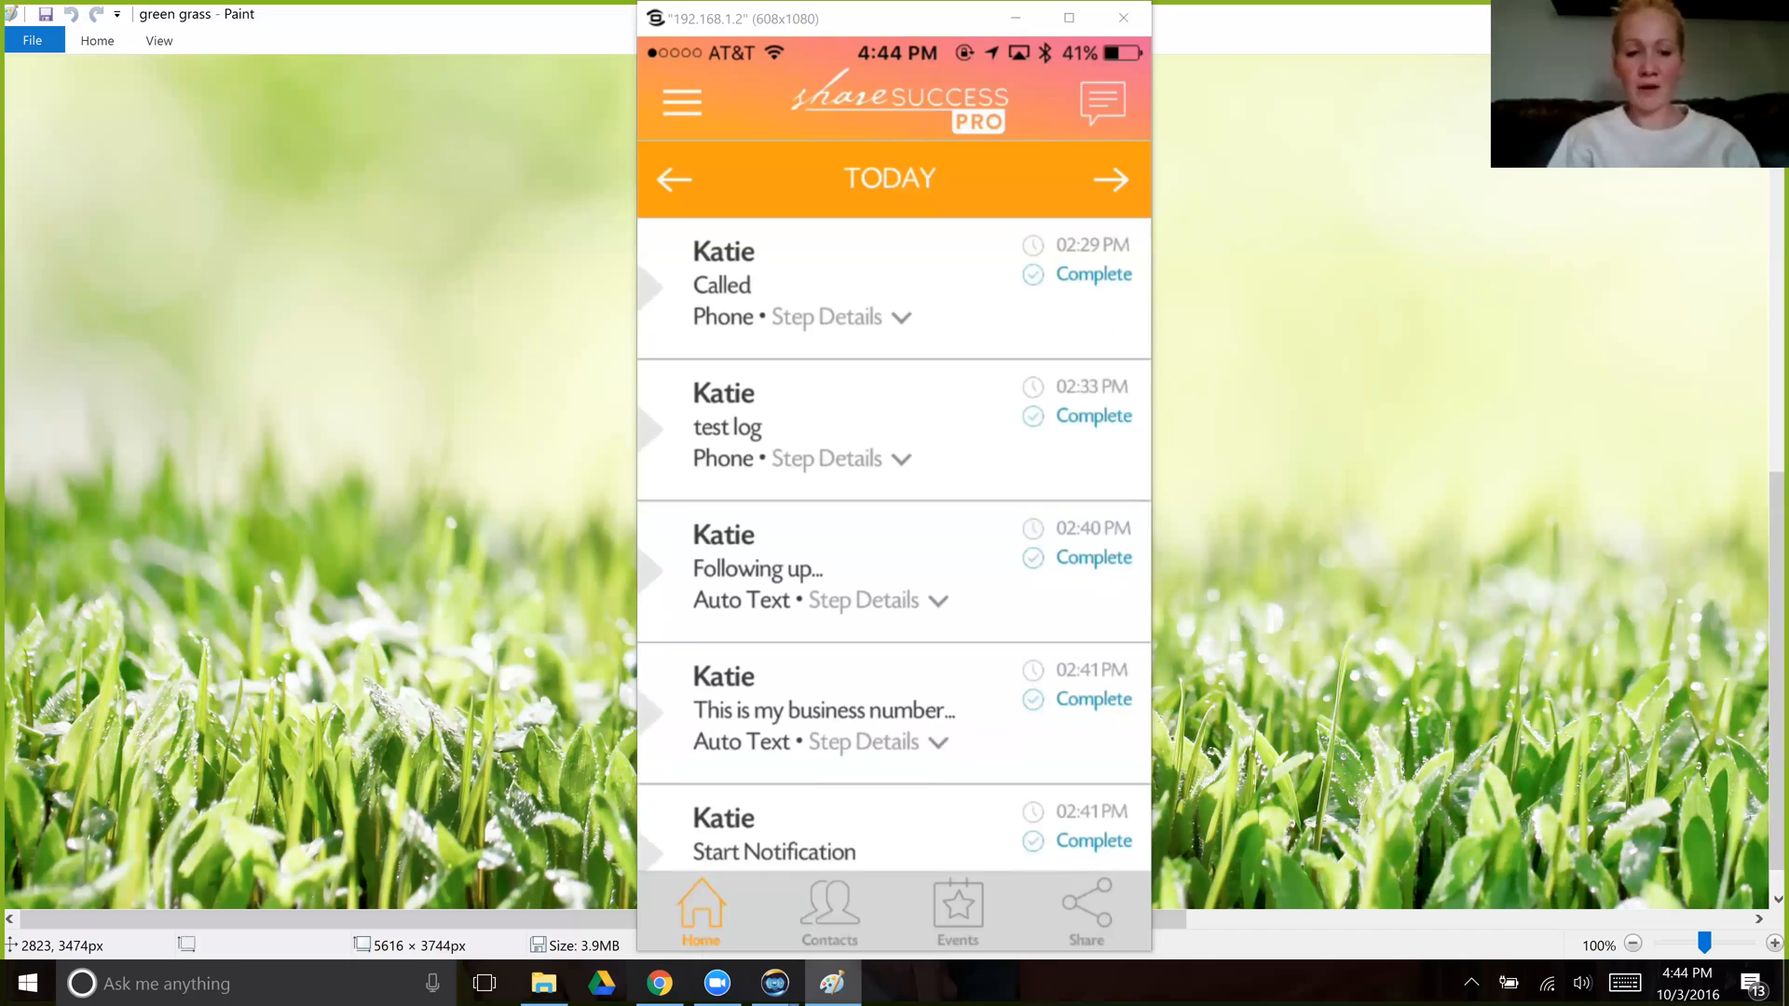
{"action": "left_click", "coordinate": [1109, 179]}
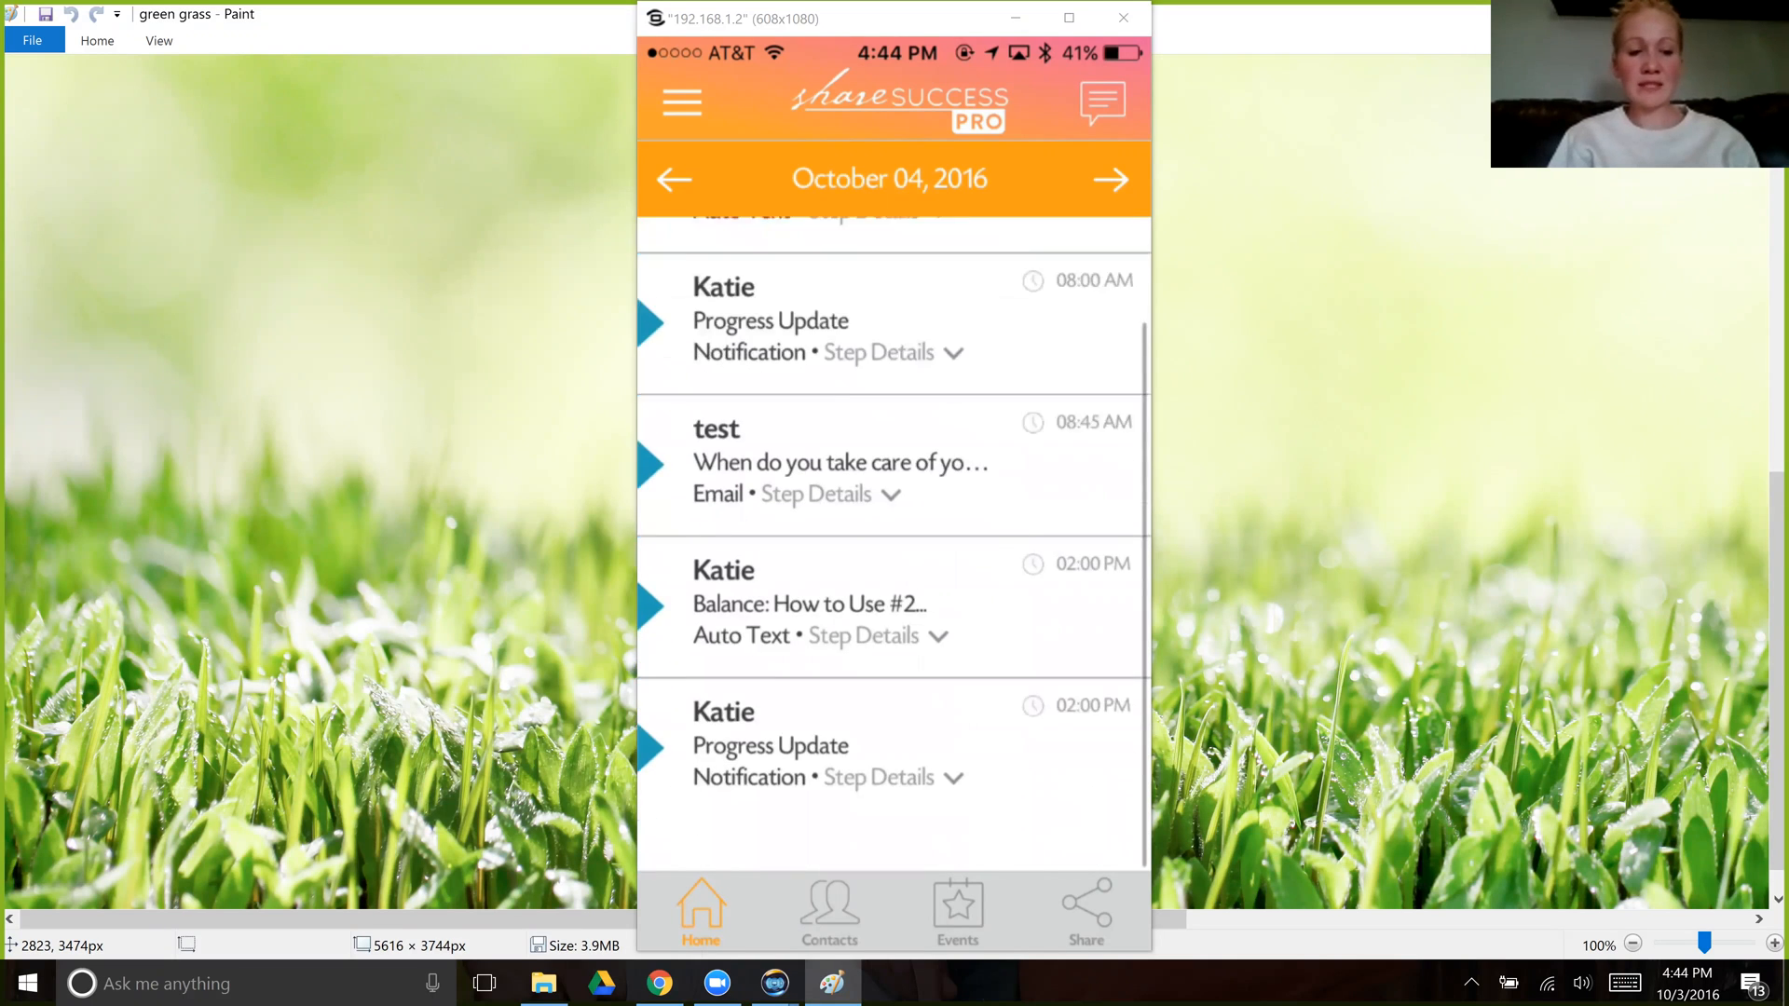
{"action": "scroll", "scroll_direction": "down", "scroll_amount": 3}
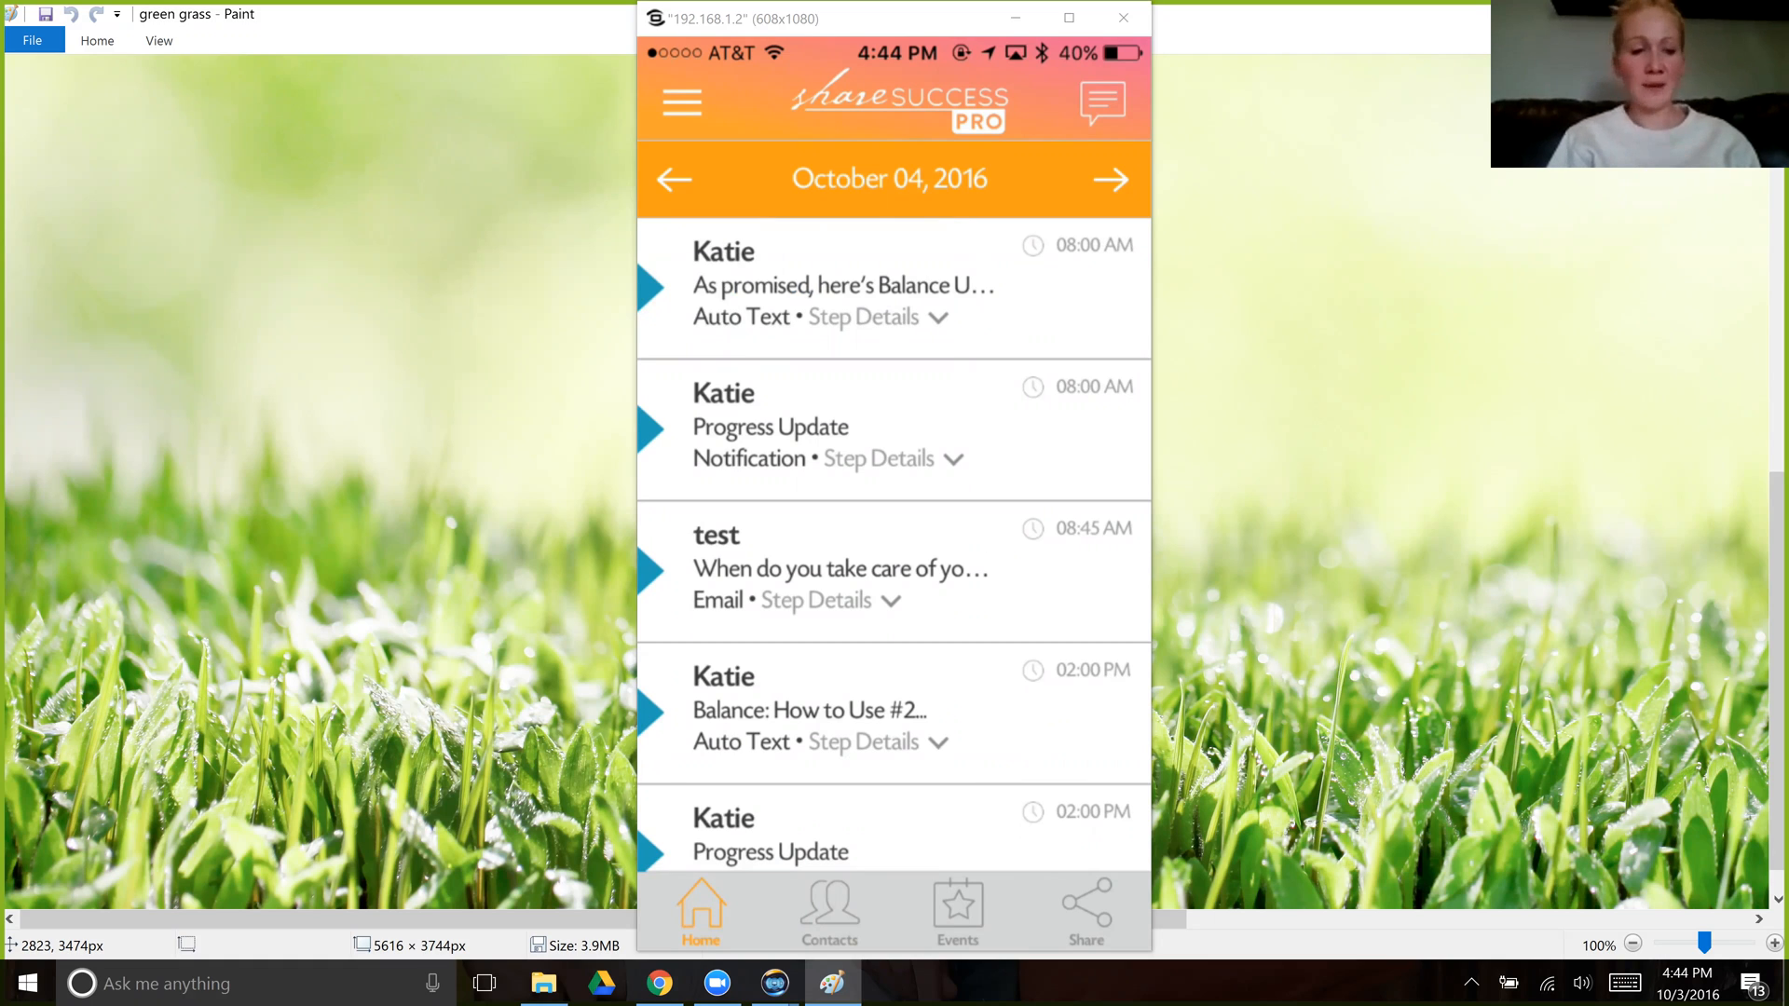
{"action": "left_click", "coordinate": [681, 103]}
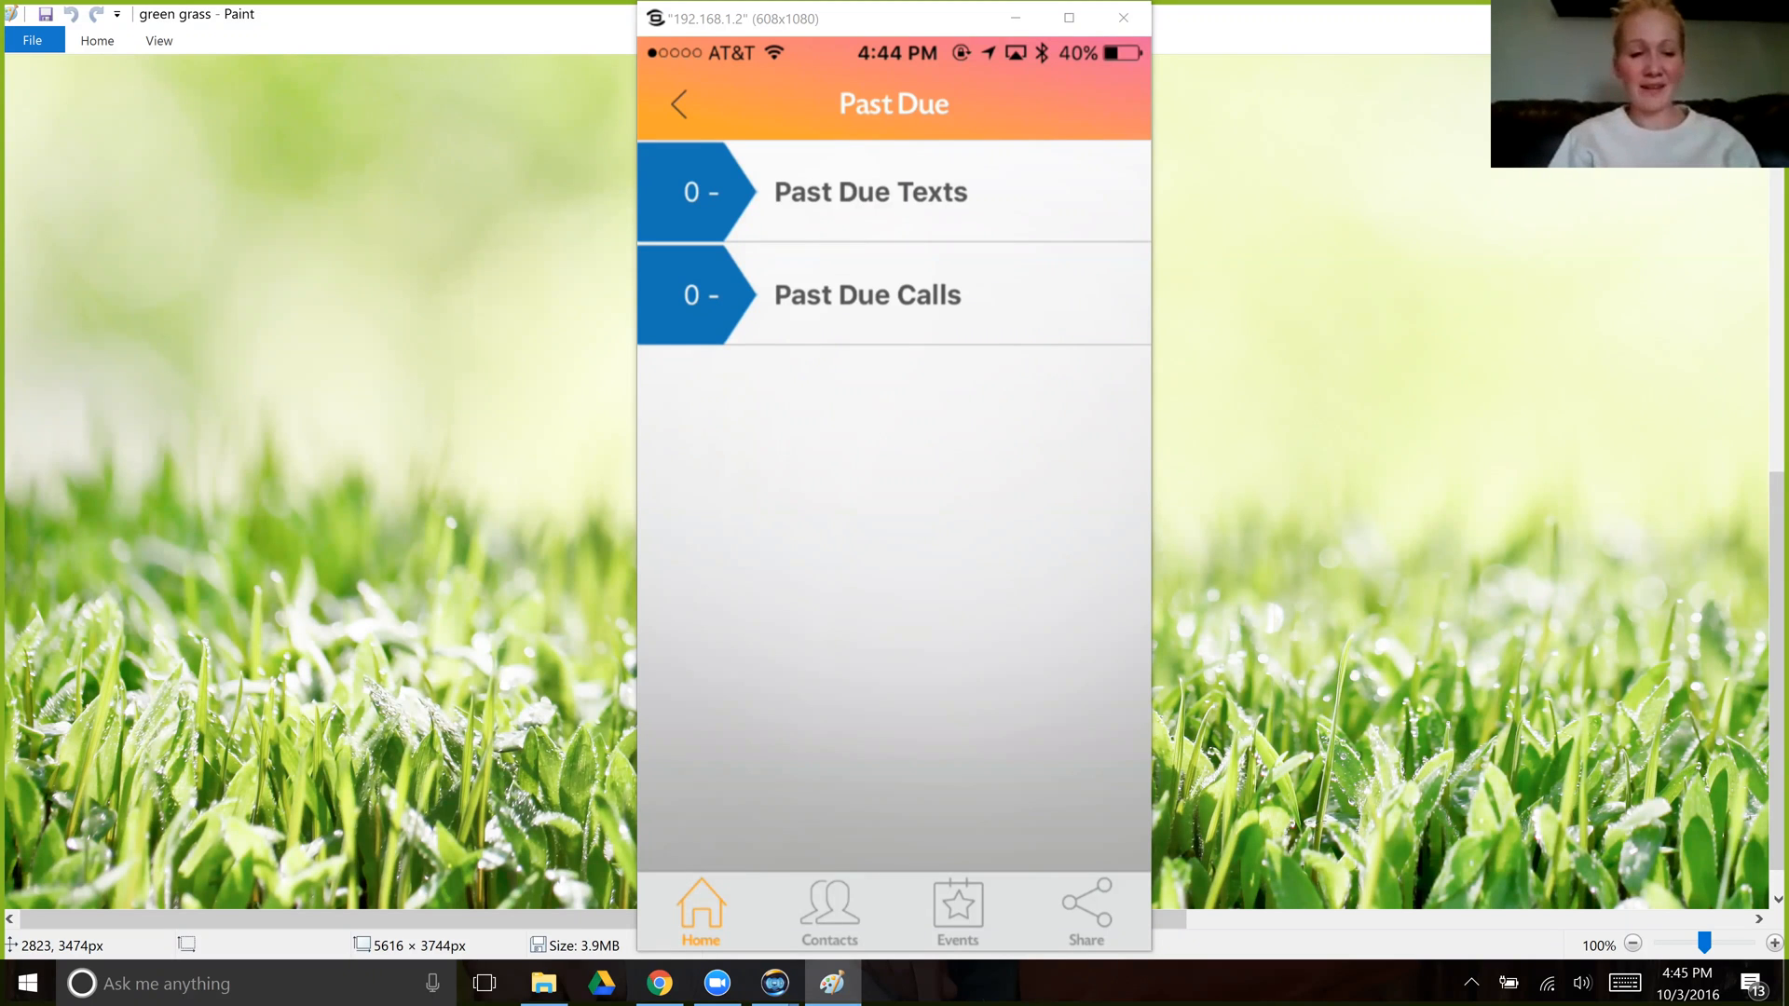
- Open a contact's options and tap an unavailable option to show 'Feature Coming Soon'
{"action": "left_click", "coordinate": [829, 913]}
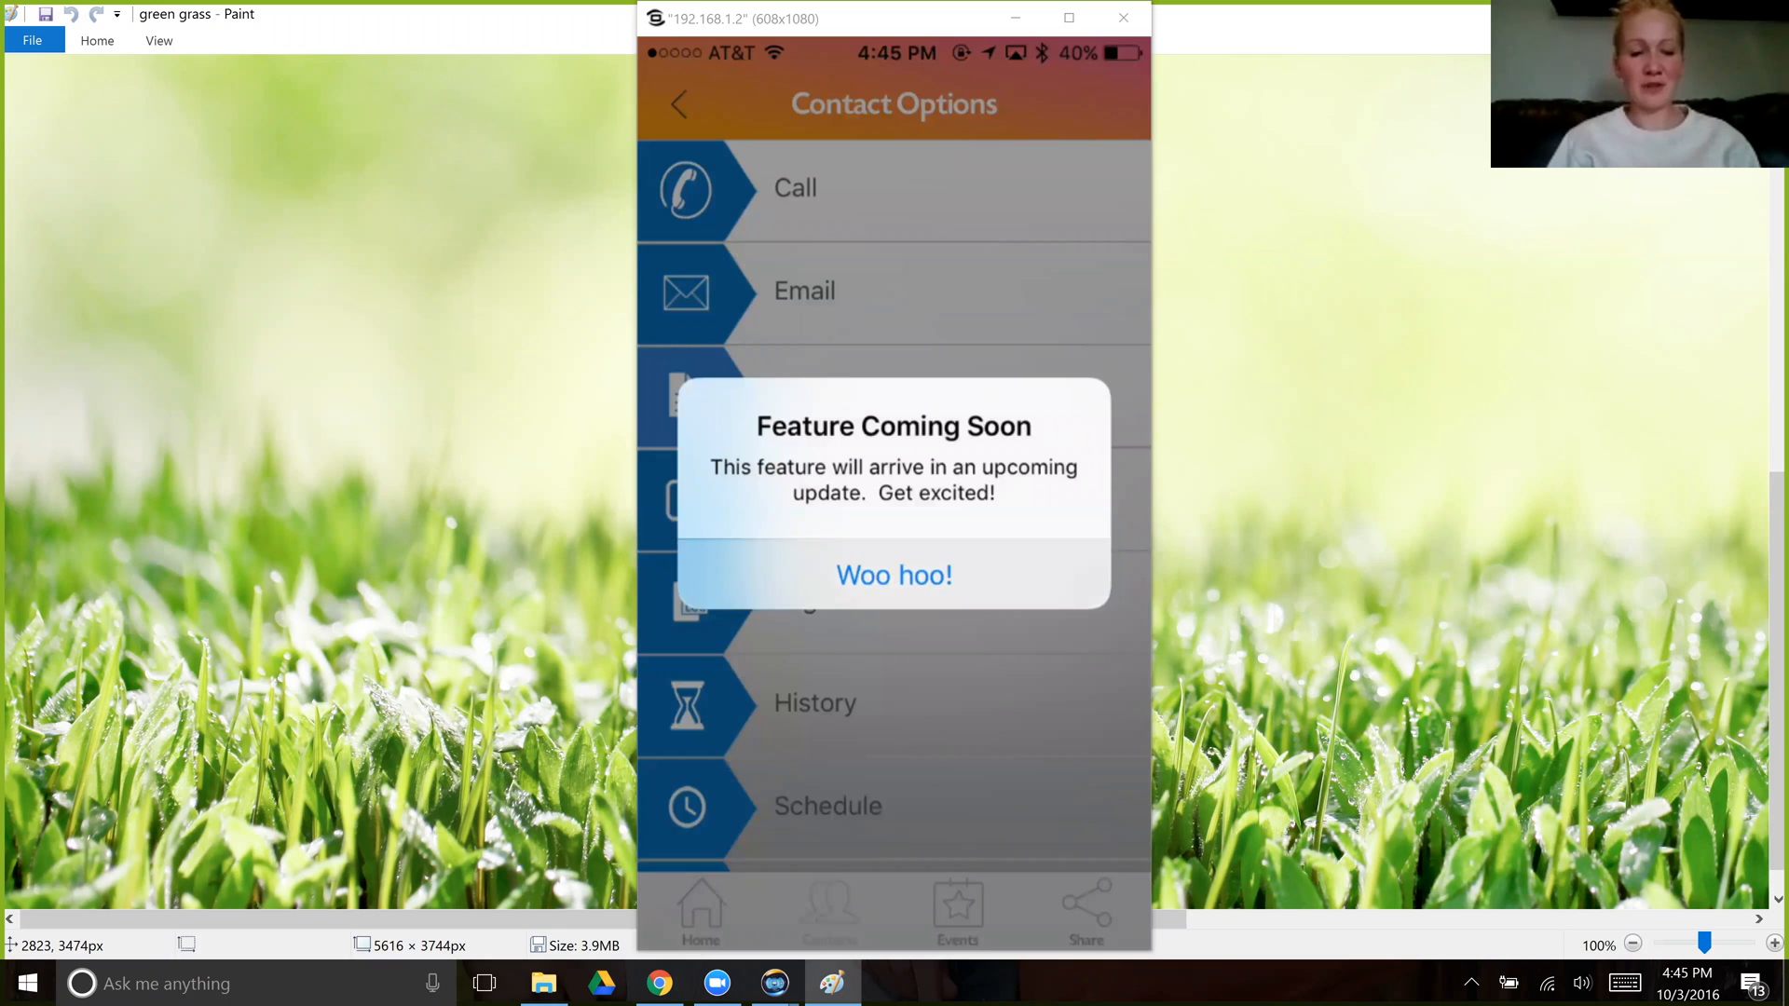
- Close the Feature Coming Soon alert with 'Woo hoo!'
{"action": "left_click", "coordinate": [893, 575]}
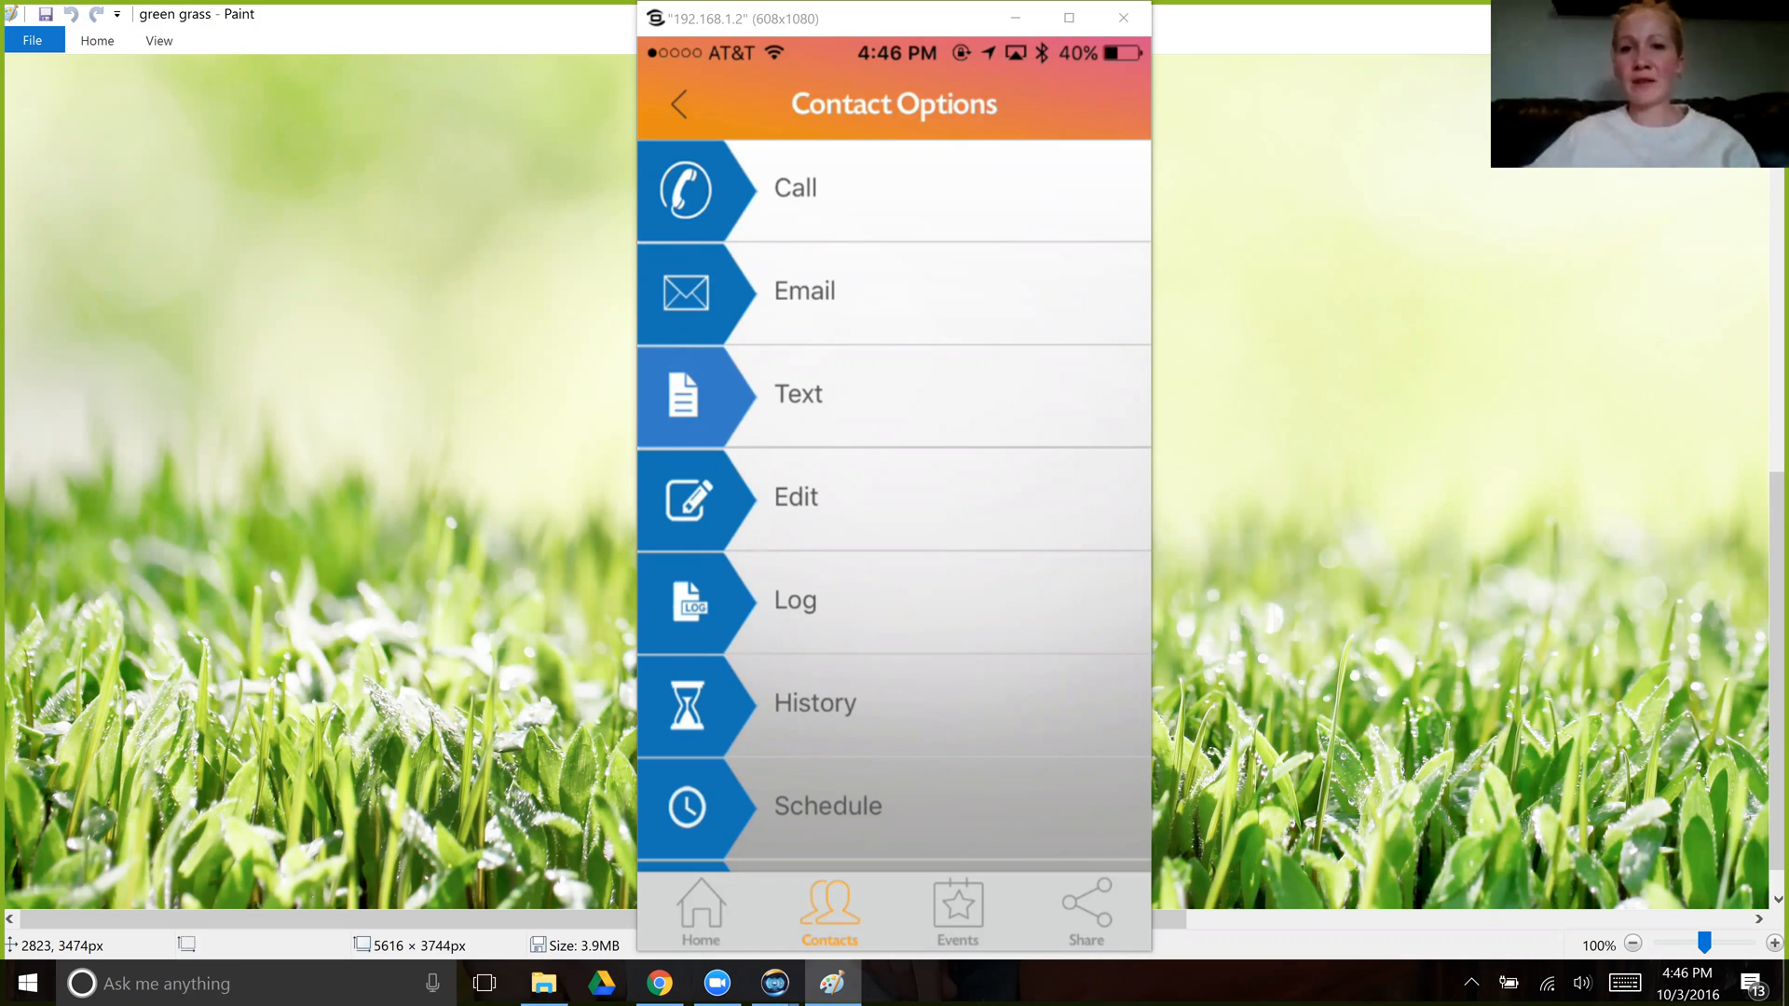
{"action": "mouse_move", "coordinate": [1335, 630]}
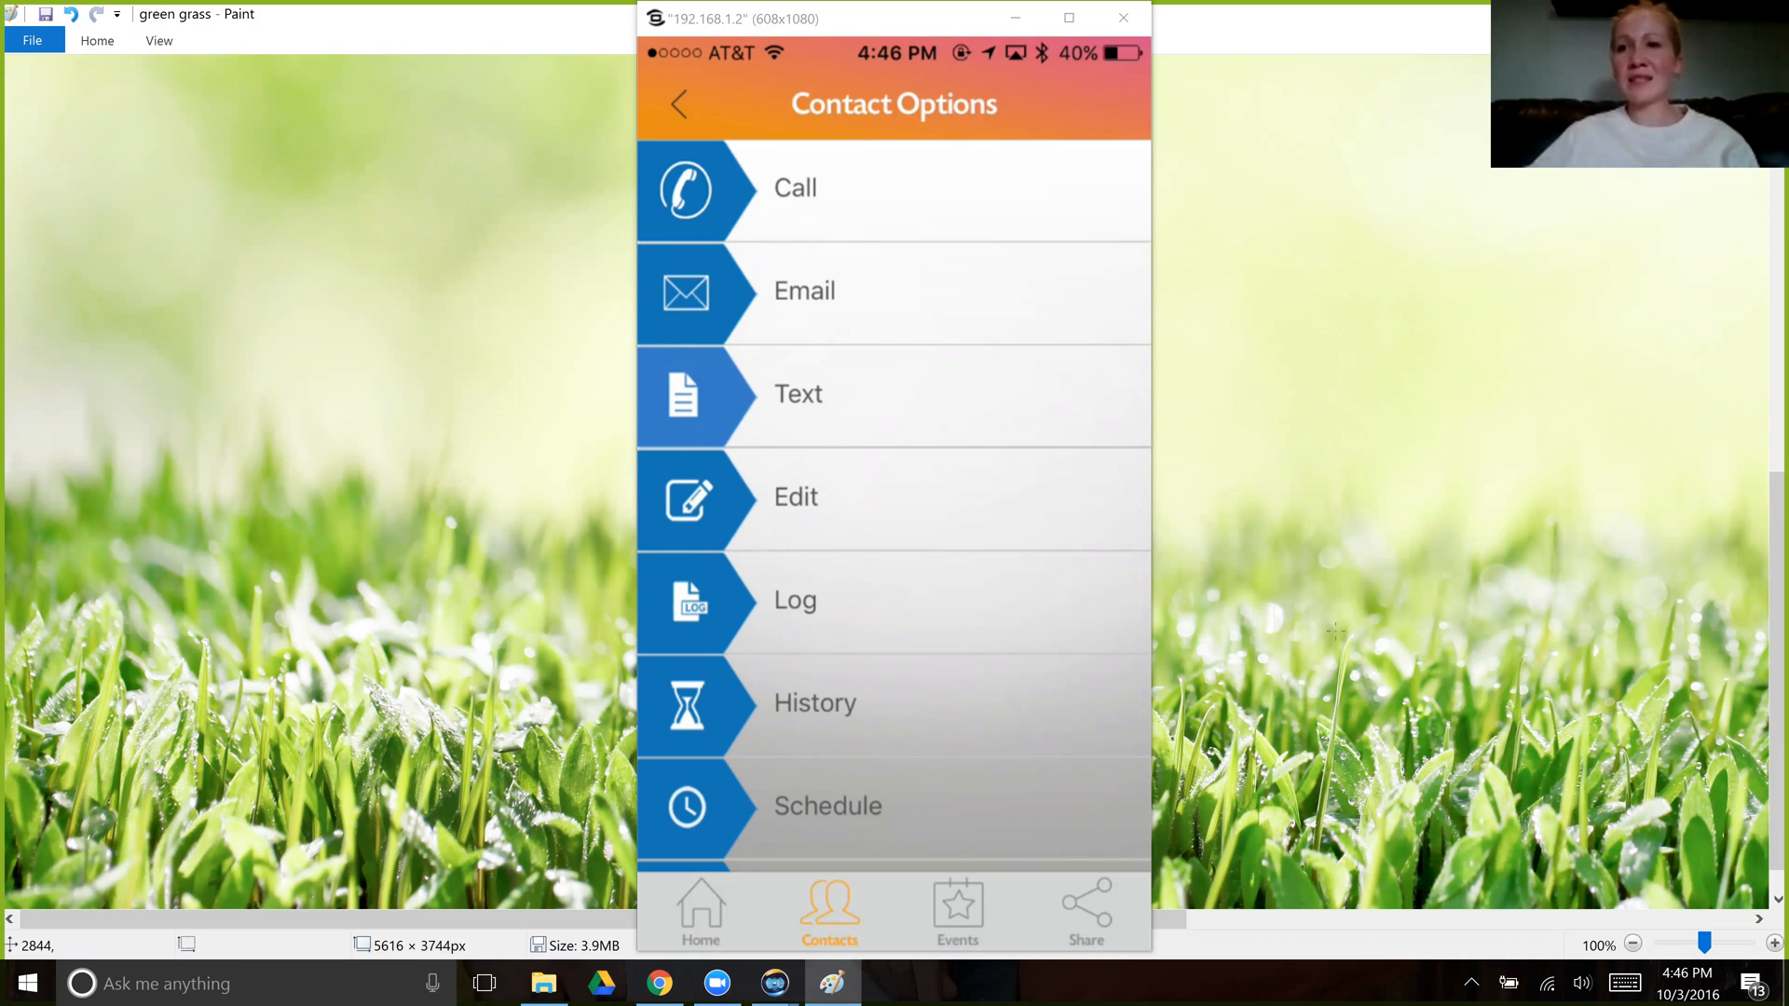